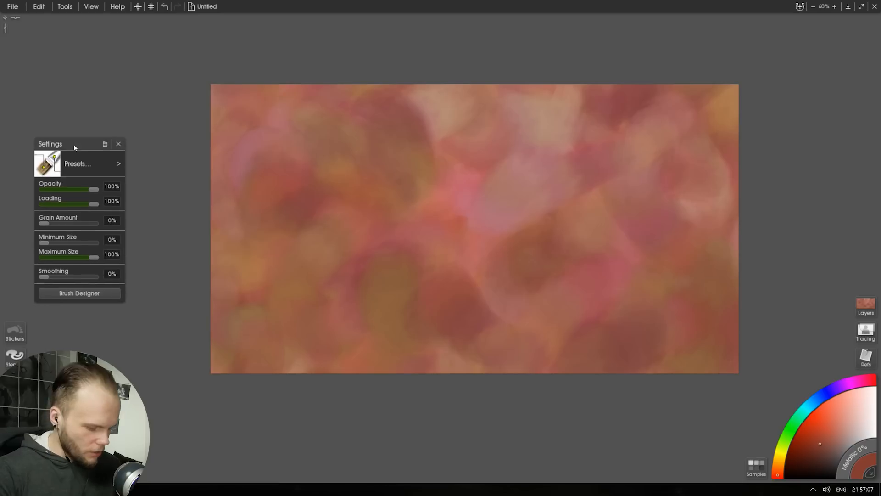
# Invert the custom brush's head image in Brush Designer
pyautogui.click(39, 7)
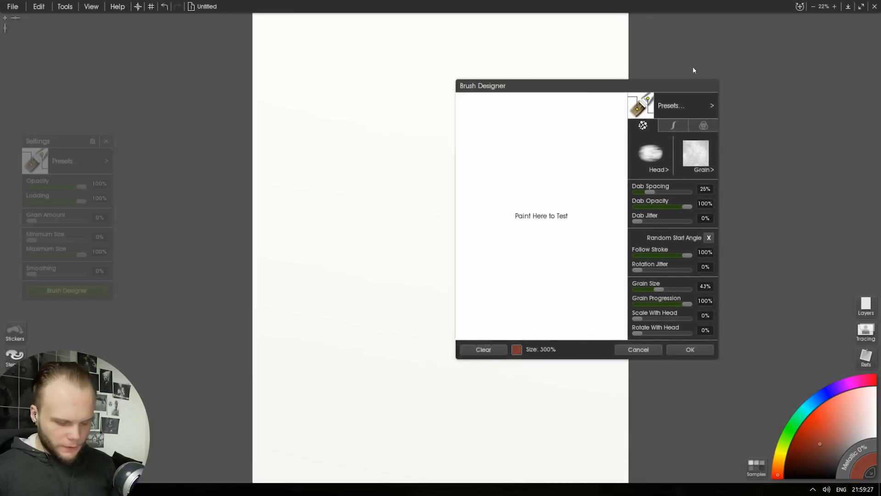
pyautogui.moveTo(482, 86); pyautogui.dragTo(635, 38)
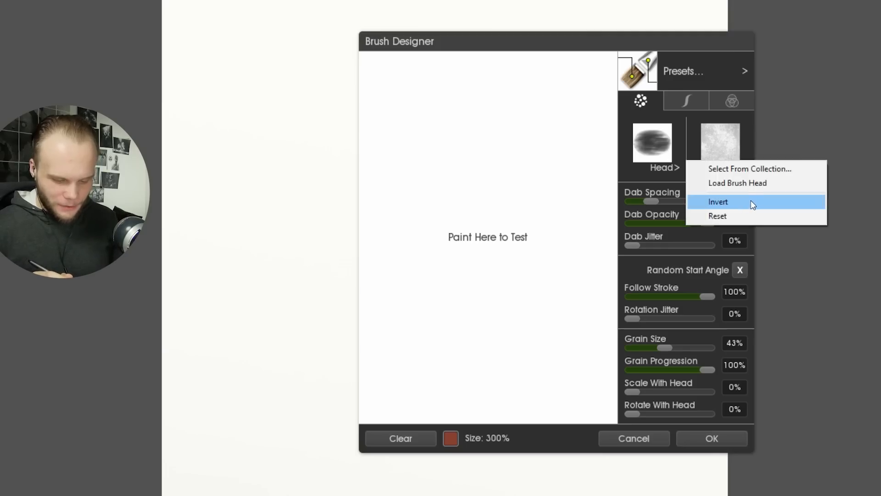
pyautogui.click(718, 202)
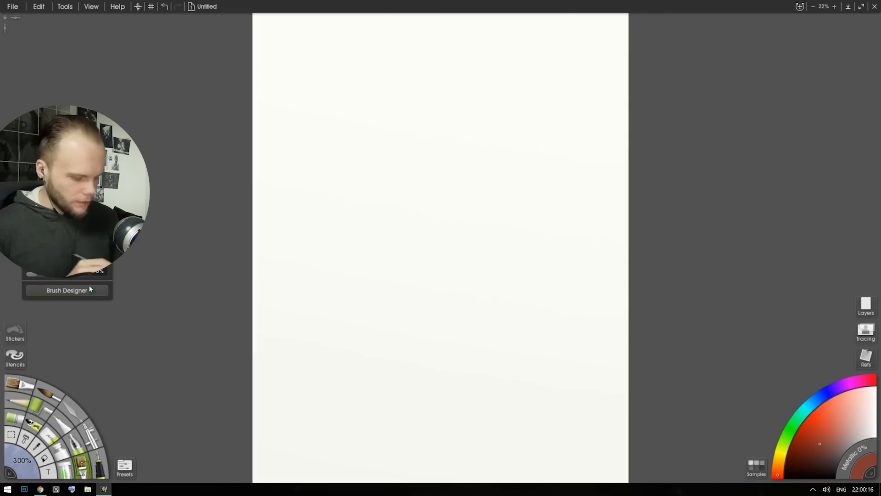
# Review the brush's stroke settings, then check that pen pressure controls dab opacity and size
pyautogui.click(67, 291)
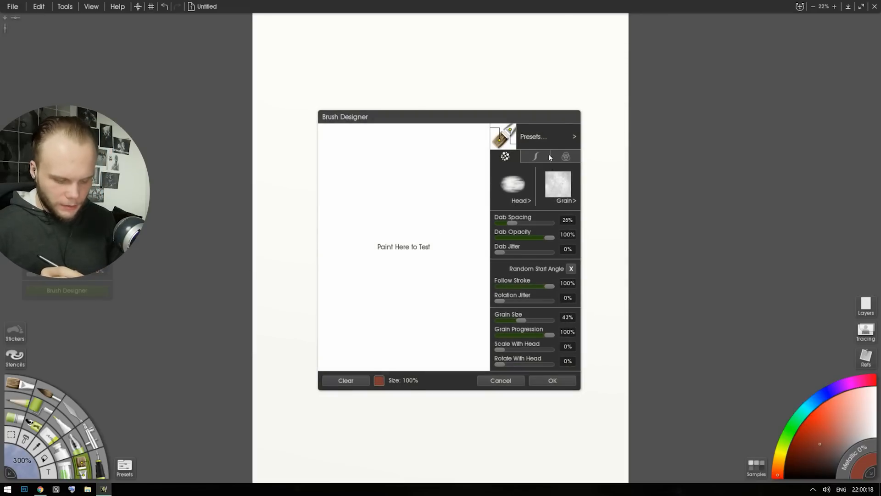
pyautogui.click(536, 156)
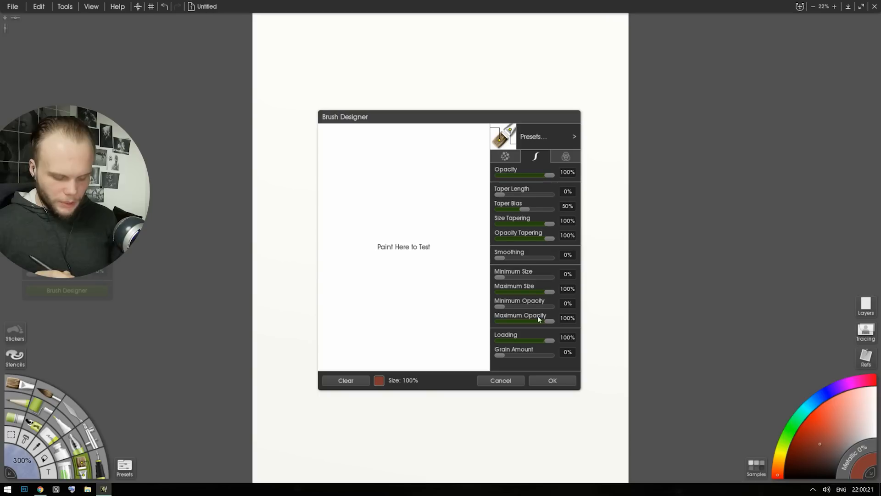
pyautogui.click(553, 380)
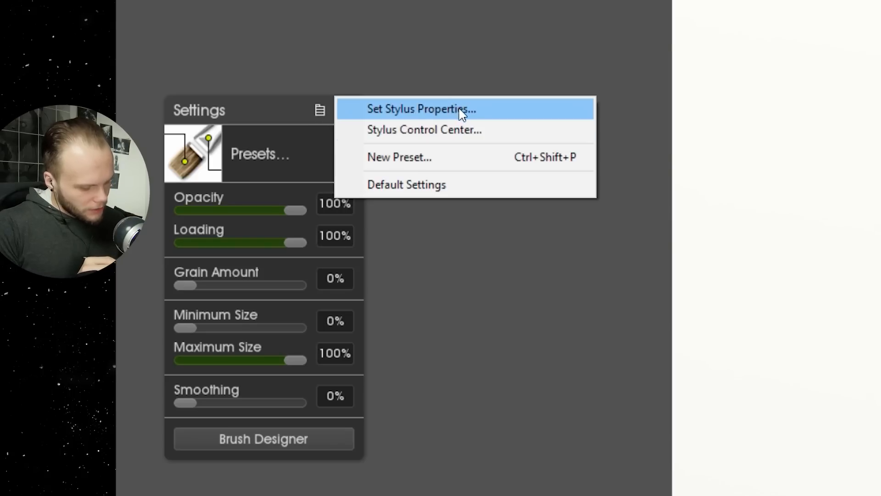
pyautogui.moveTo(321, 119)
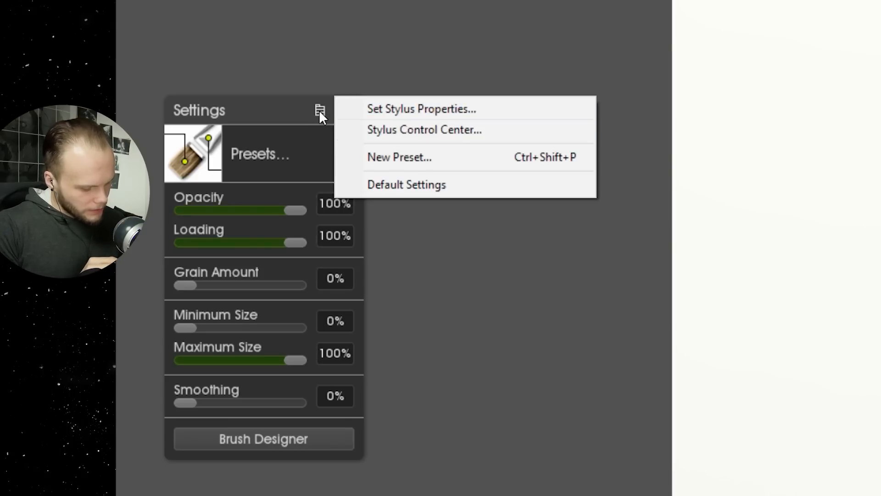
pyautogui.moveTo(478, 109)
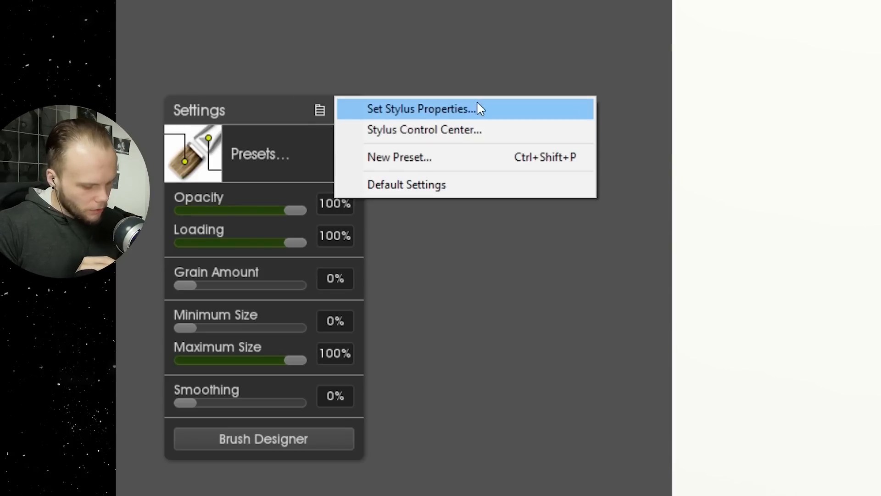
pyautogui.click(423, 109)
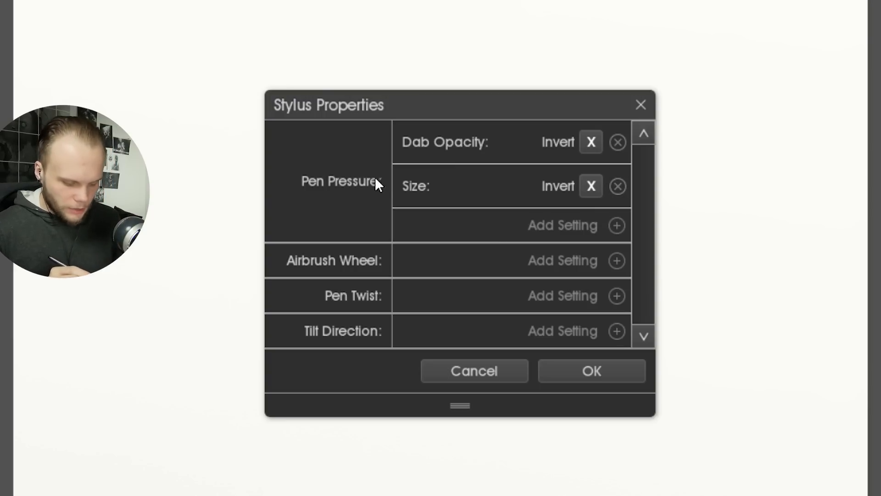
pyautogui.moveTo(425, 163)
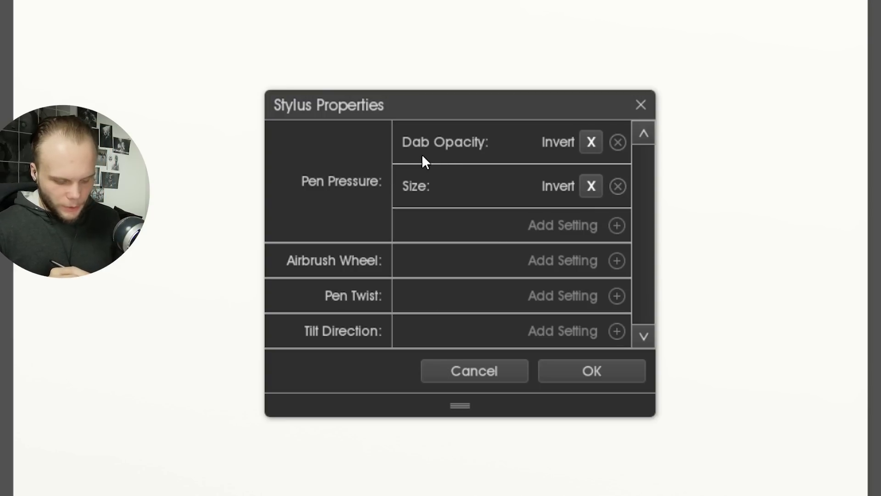
pyautogui.moveTo(444, 195)
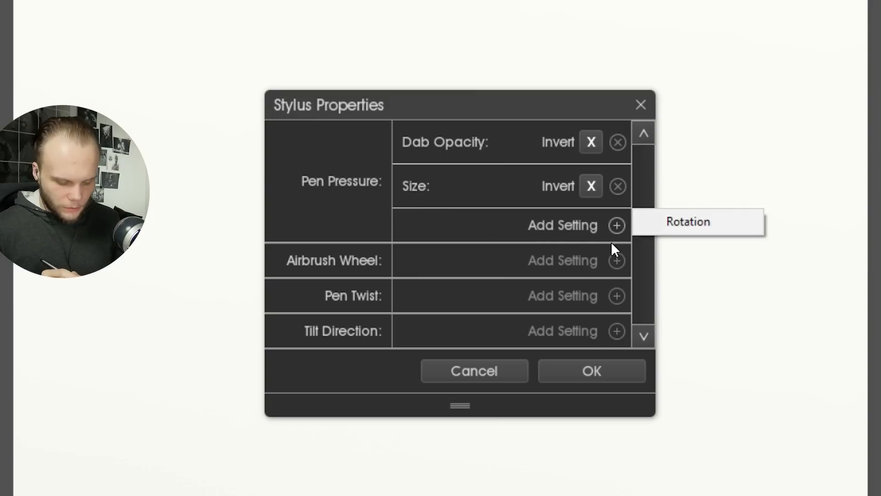
pyautogui.moveTo(340, 224)
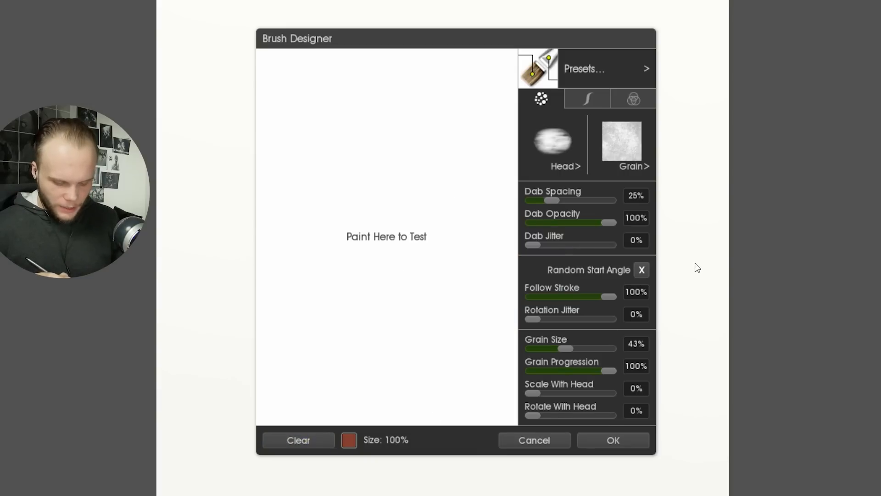
# Turn off Pick Up Color and set Vary Luminance to 100%, testing with brown strokes
pyautogui.click(633, 99)
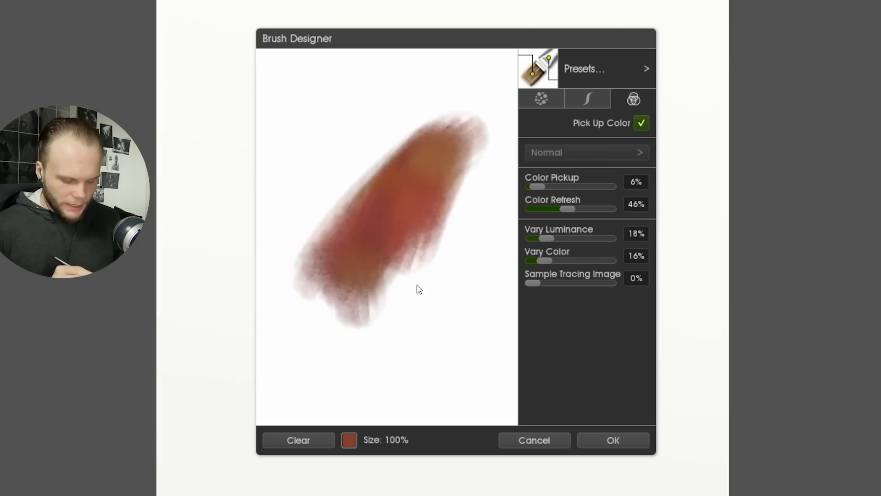
pyautogui.moveTo(416, 290); pyautogui.dragTo(402, 219)
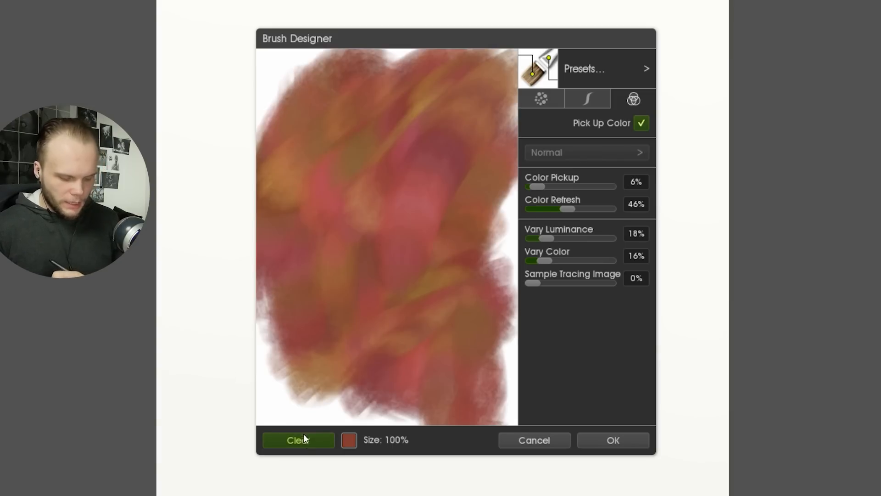
pyautogui.click(299, 440)
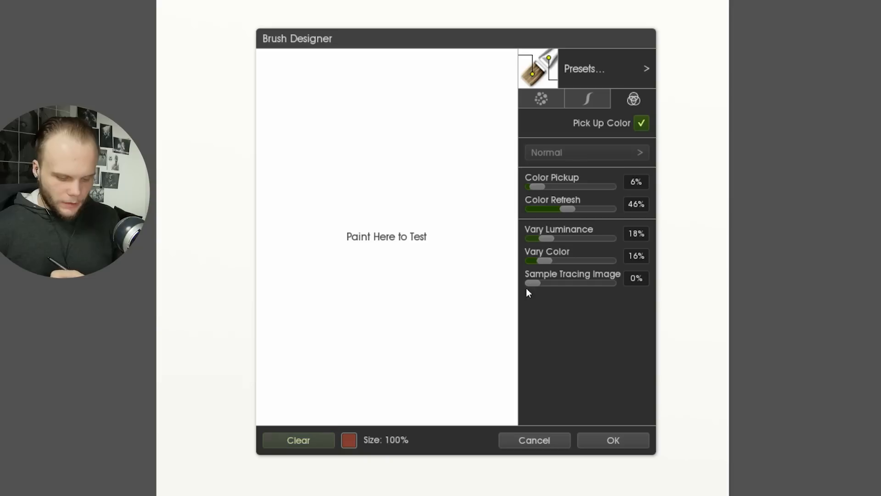
pyautogui.click(642, 123)
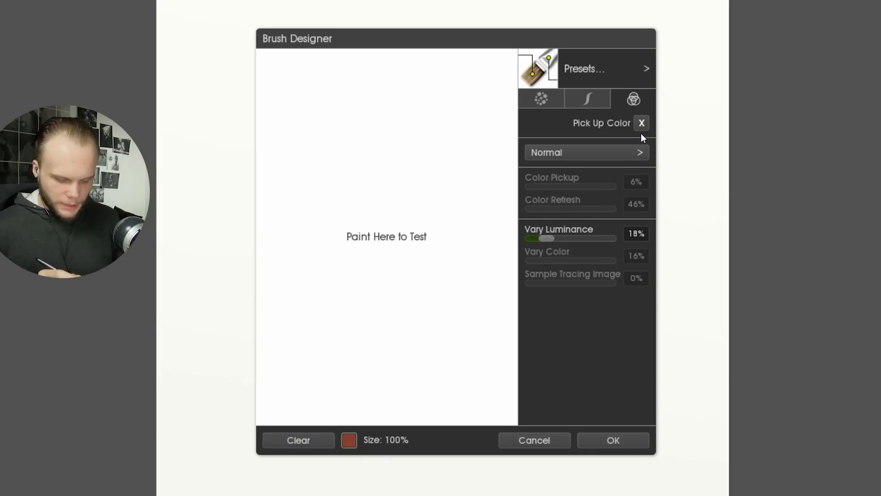
pyautogui.moveTo(543, 238); pyautogui.dragTo(613, 238)
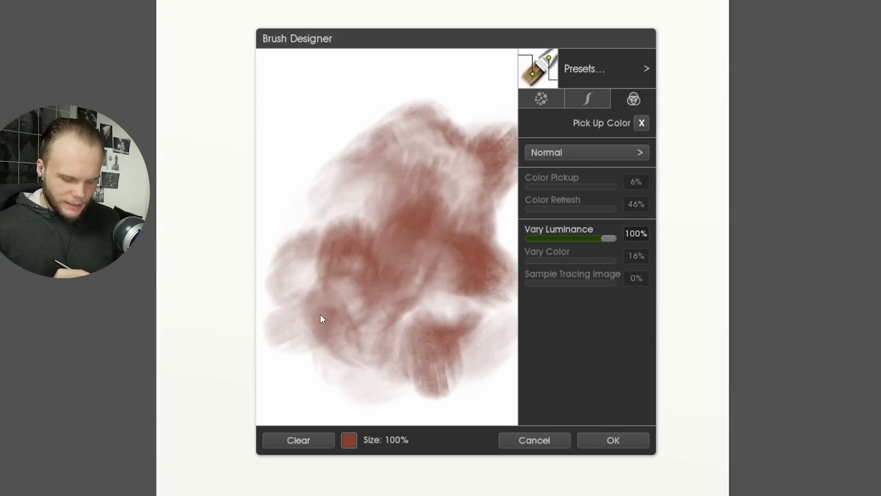
pyautogui.moveTo(321, 318); pyautogui.dragTo(354, 275)
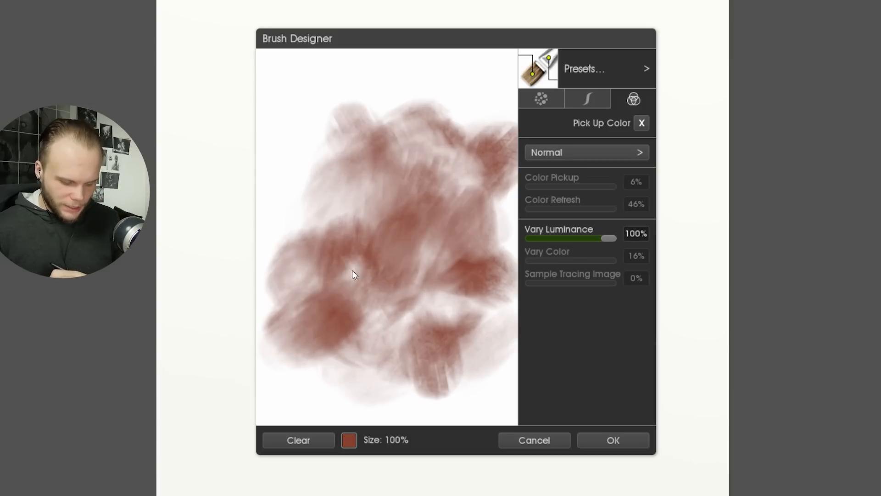
# Switch the paint colour to blue and test strokes over the brown
pyautogui.click(348, 440)
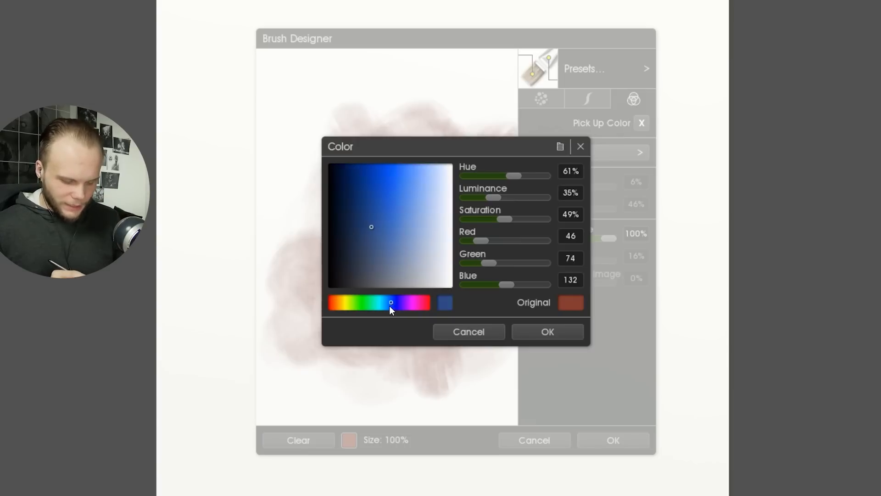
pyautogui.click(547, 332)
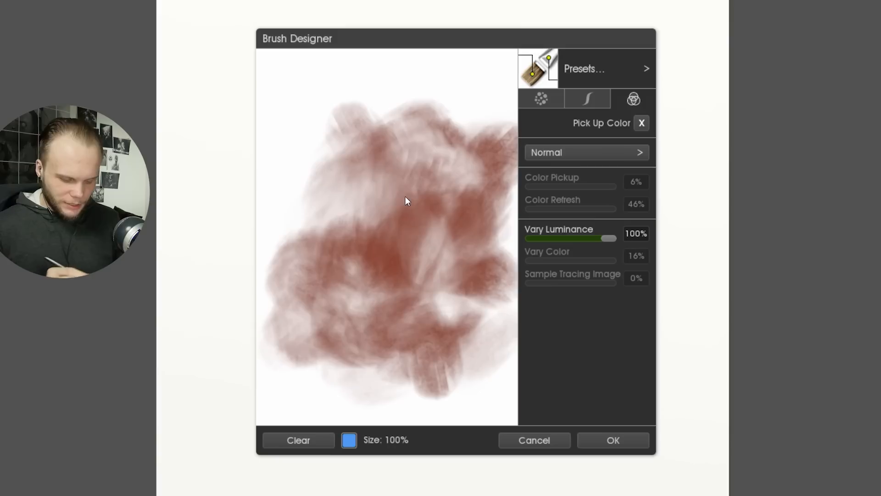
pyautogui.moveTo(405, 203); pyautogui.dragTo(359, 267)
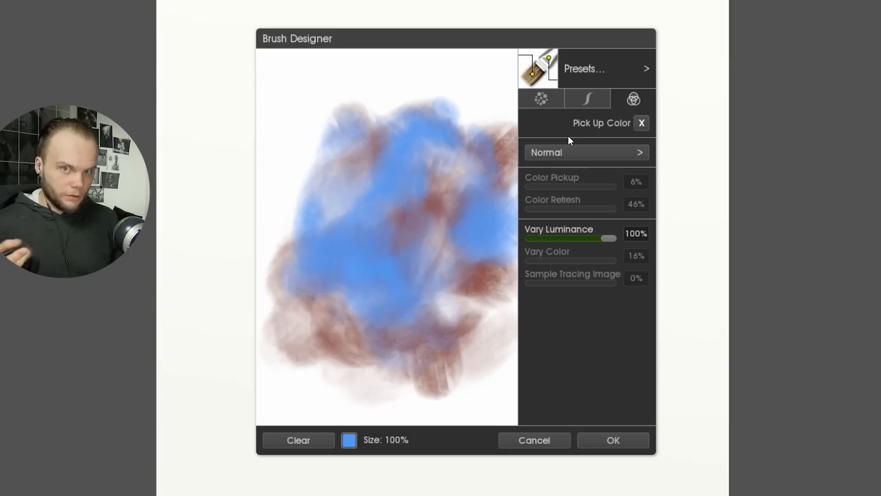
# Turn colour pickup back on at 0%, with full colour refresh and full colour variation
pyautogui.click(641, 122)
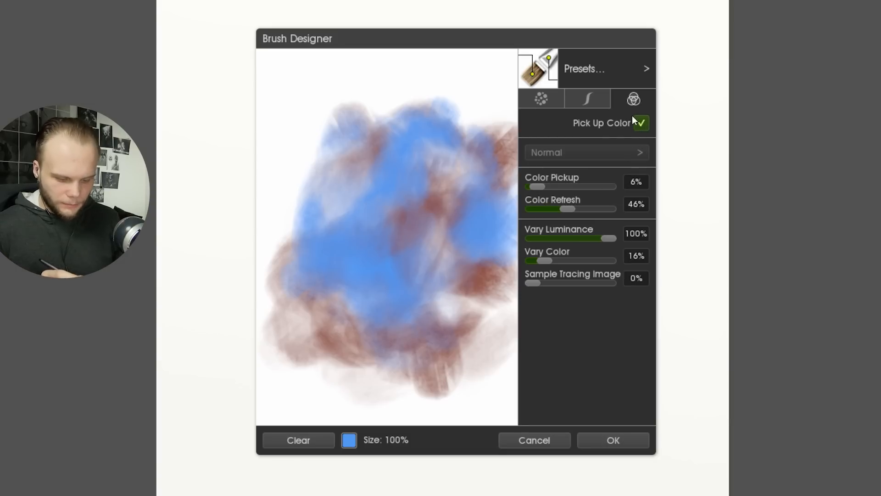
pyautogui.moveTo(533, 186); pyautogui.dragTo(526, 186)
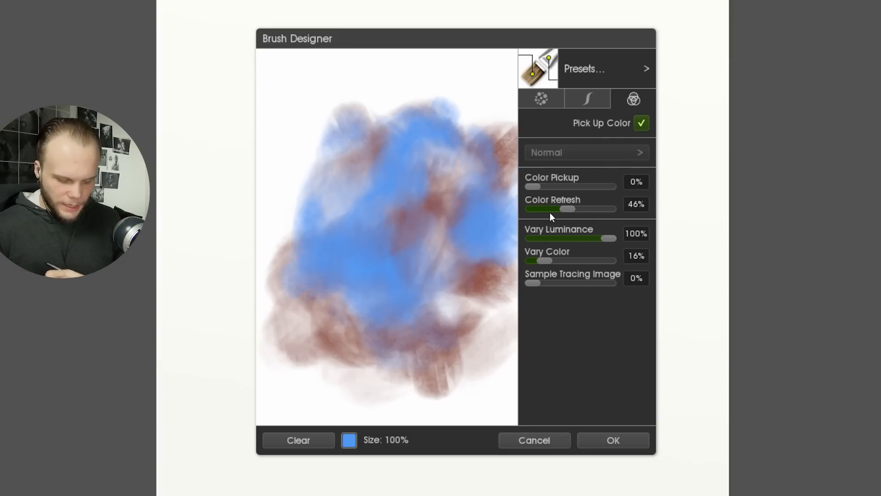
pyautogui.moveTo(566, 210); pyautogui.dragTo(616, 209)
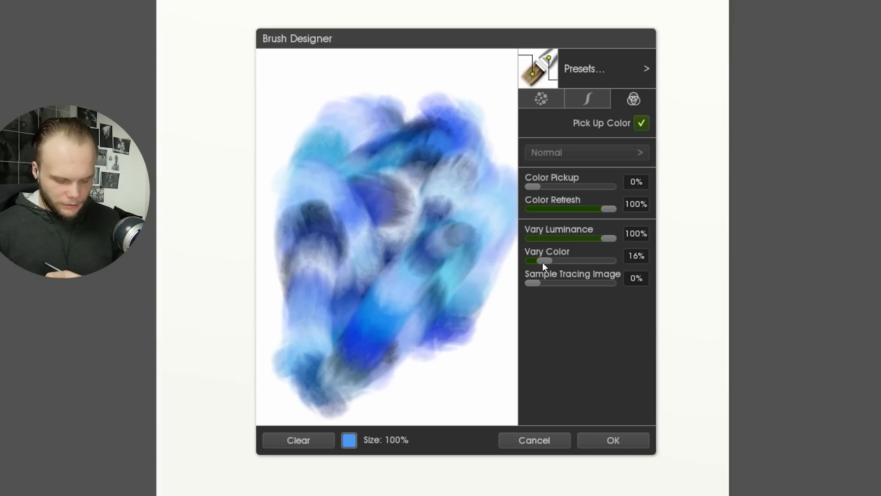
pyautogui.moveTo(549, 261)
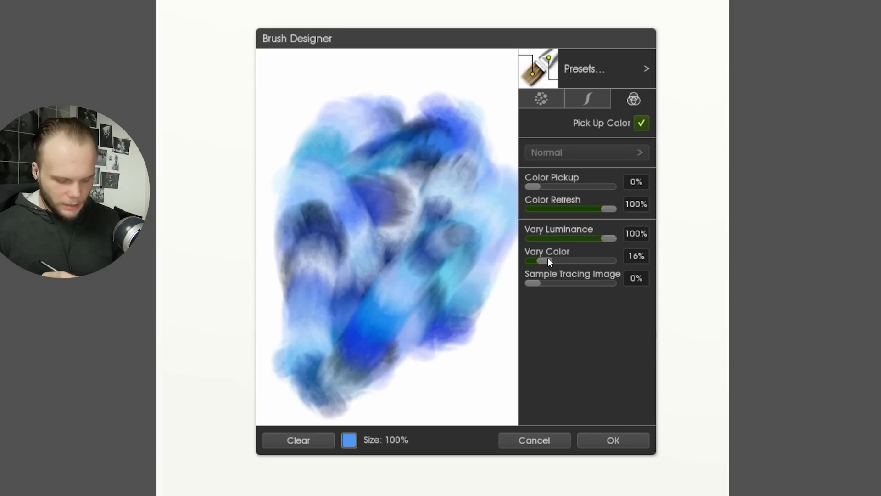
pyautogui.moveTo(531, 260); pyautogui.dragTo(615, 260)
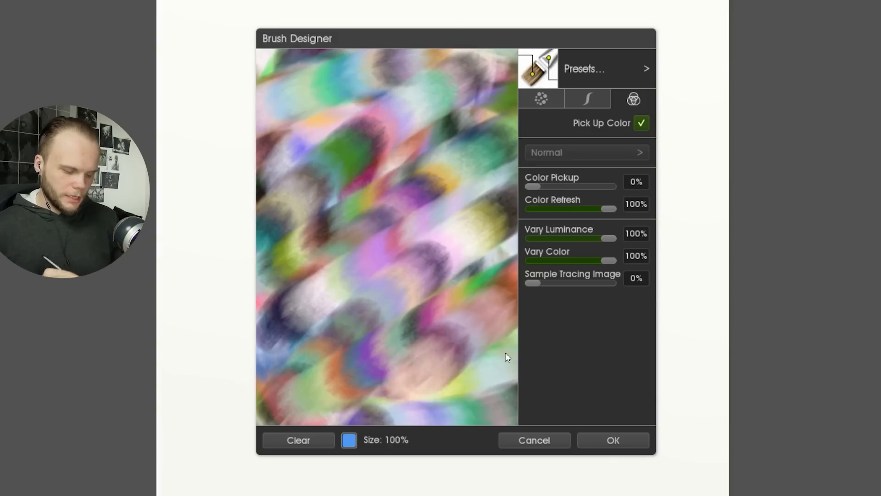
pyautogui.click(299, 440)
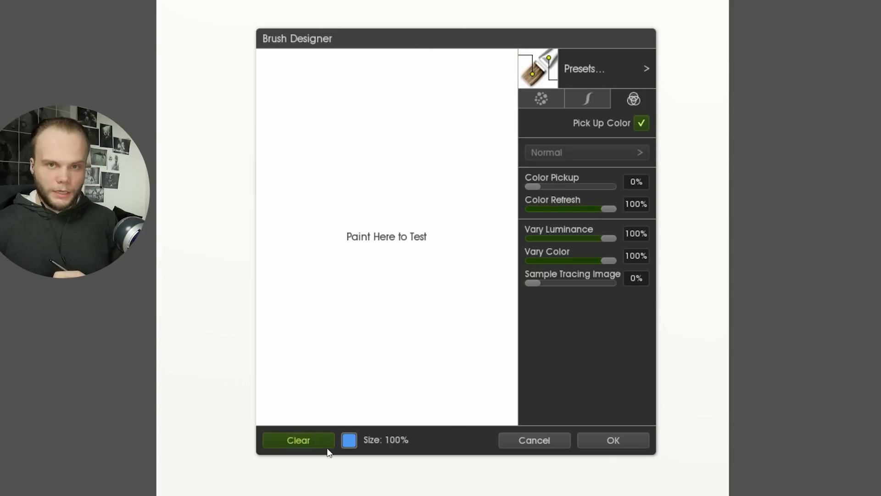
# Lower luminance and colour variation to about 8%, retest, and close Brush Designer
pyautogui.moveTo(410, 112); pyautogui.dragTo(382, 377)
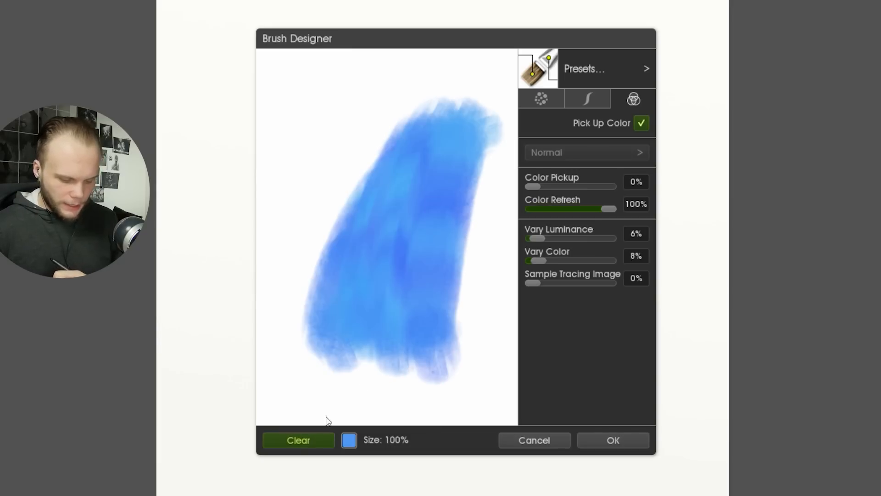
pyautogui.click(299, 440)
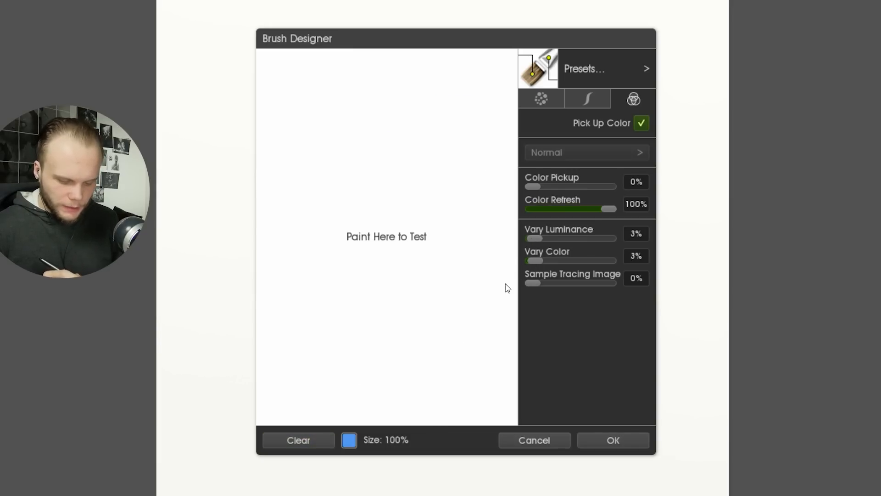
pyautogui.moveTo(531, 260); pyautogui.dragTo(538, 260)
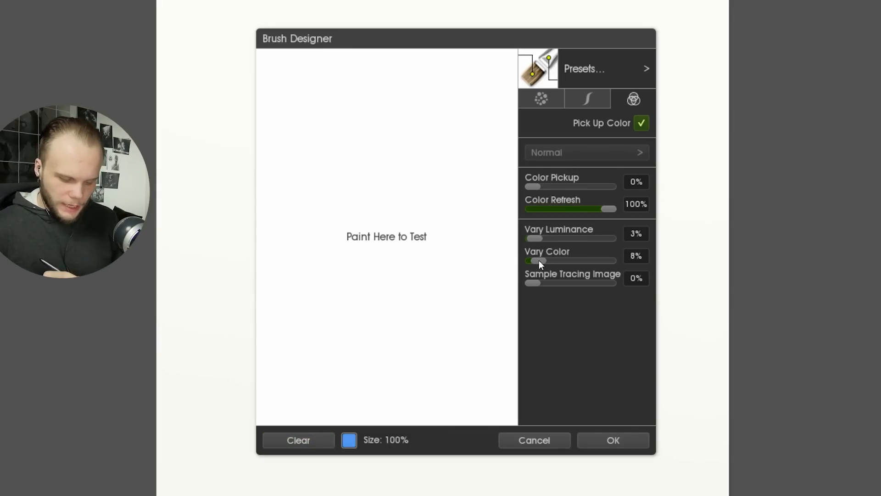
pyautogui.moveTo(528, 238); pyautogui.dragTo(537, 237)
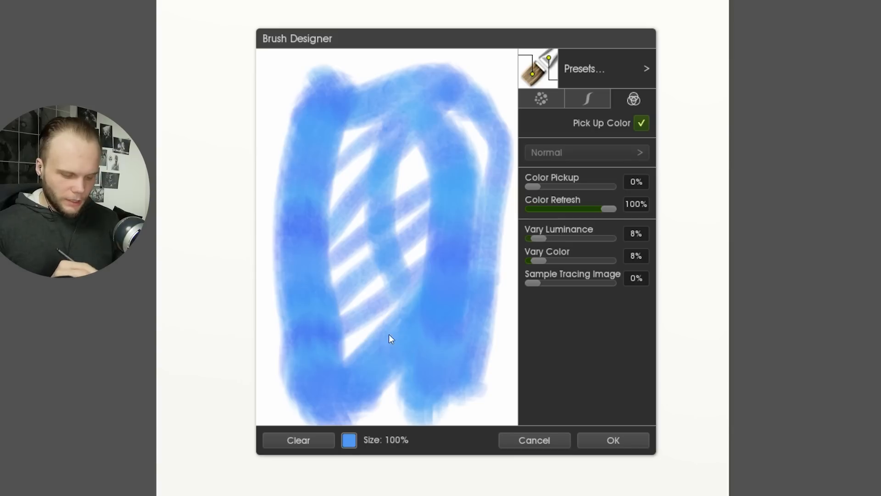
pyautogui.click(297, 440)
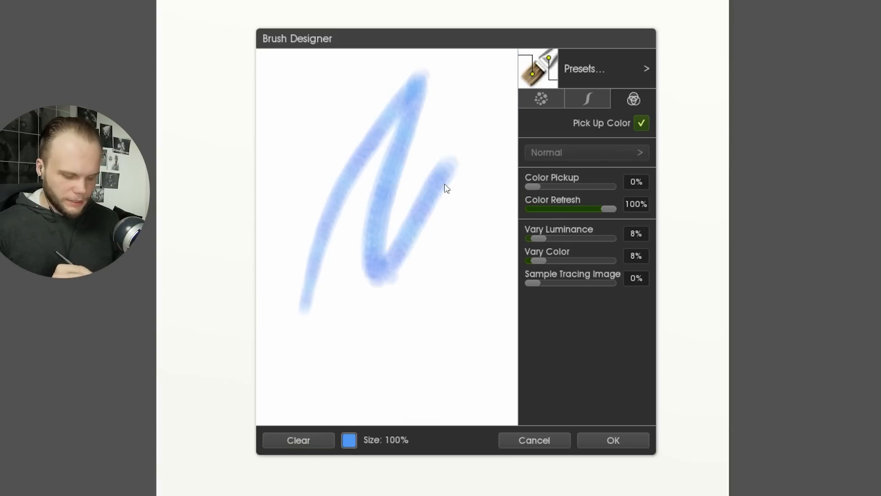
pyautogui.click(541, 98)
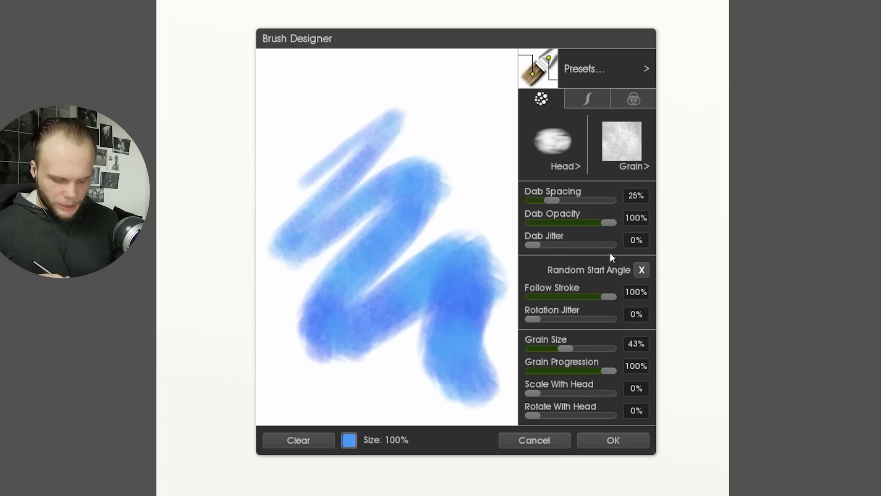
pyautogui.click(587, 98)
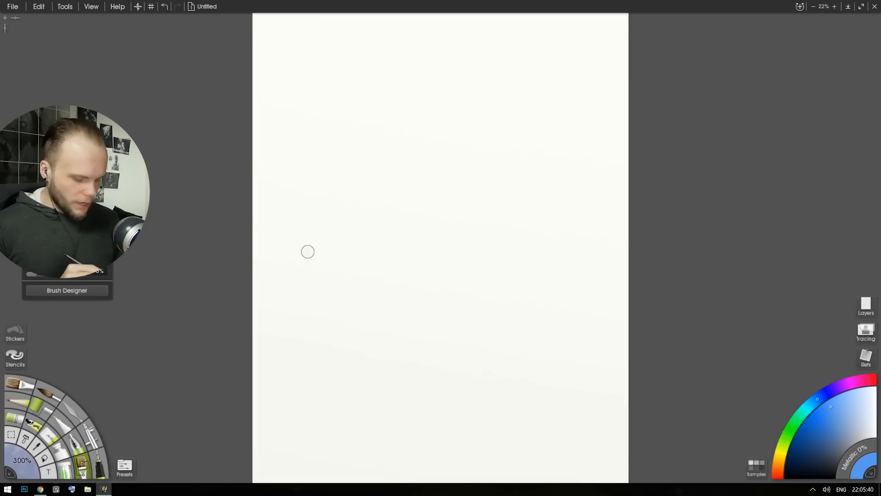
# Paint thick soft blue zigzag strokes, then a thin wavy blue line across the canvas
pyautogui.moveTo(312, 250); pyautogui.dragTo(464, 252)
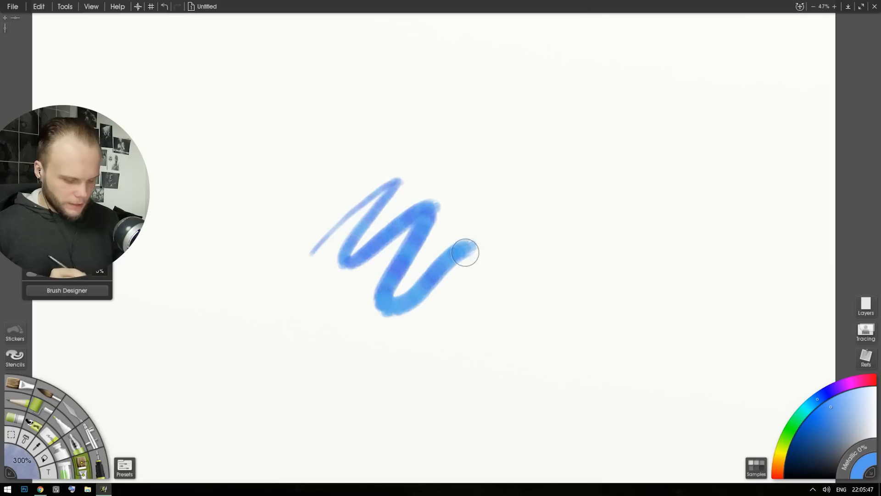
pyautogui.moveTo(466, 253); pyautogui.dragTo(579, 270)
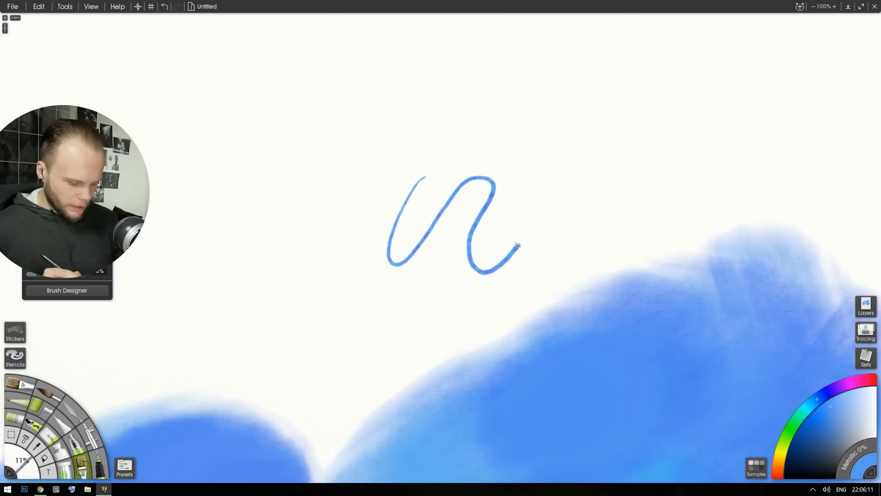
pyautogui.moveTo(517, 247); pyautogui.dragTo(742, 146)
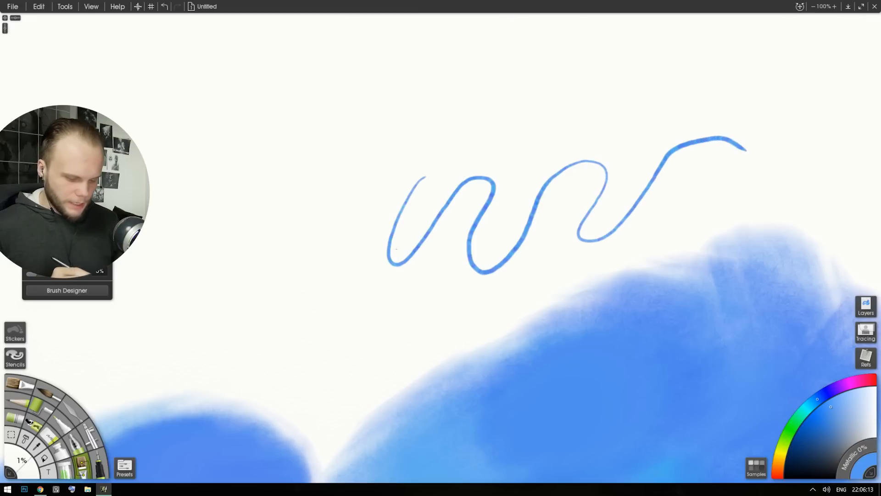
pyautogui.moveTo(534, 137); pyautogui.dragTo(338, 326)
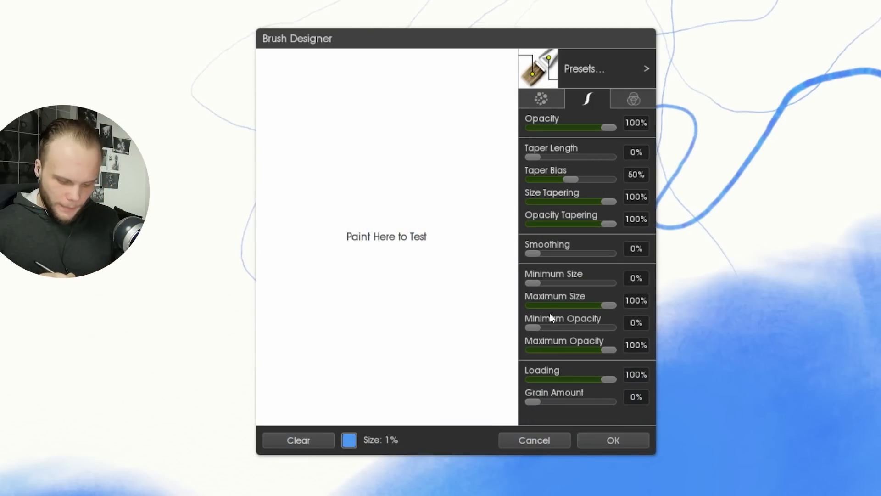
# Set the brush's Minimum Size to 77%, clear the preview, and confirm the brush
pyautogui.moveTo(533, 283); pyautogui.dragTo(568, 283)
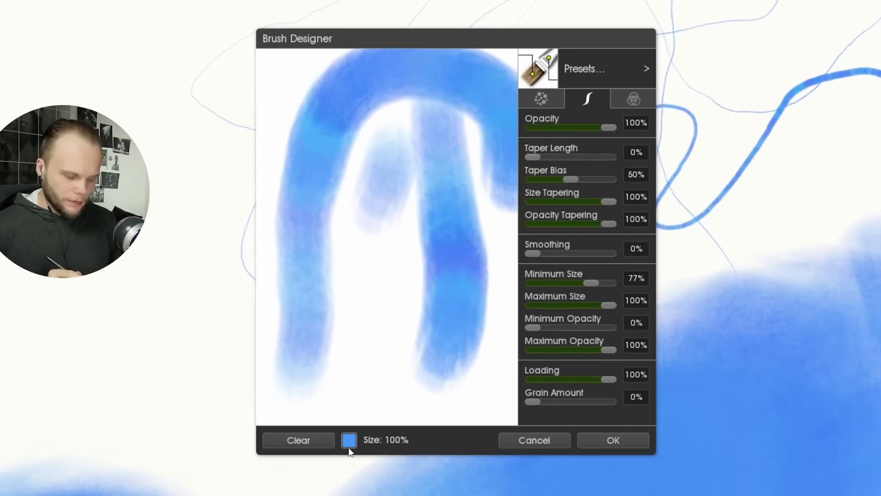
pyautogui.click(298, 441)
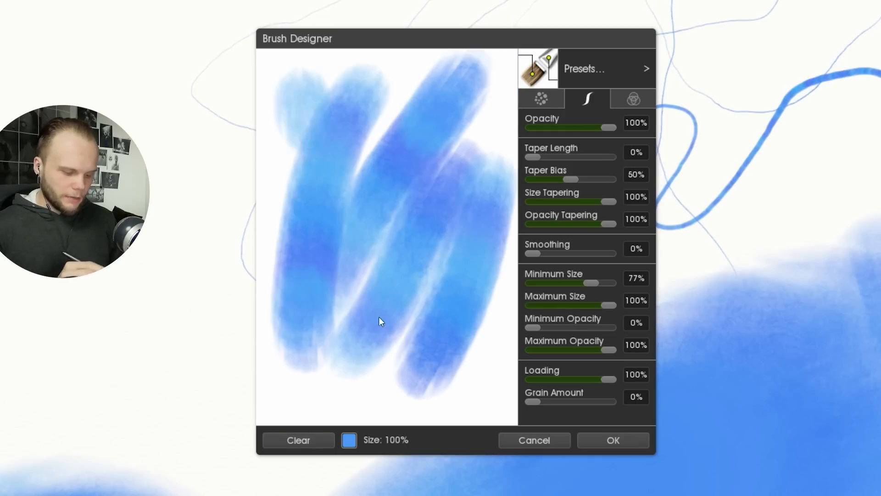
pyautogui.click(613, 440)
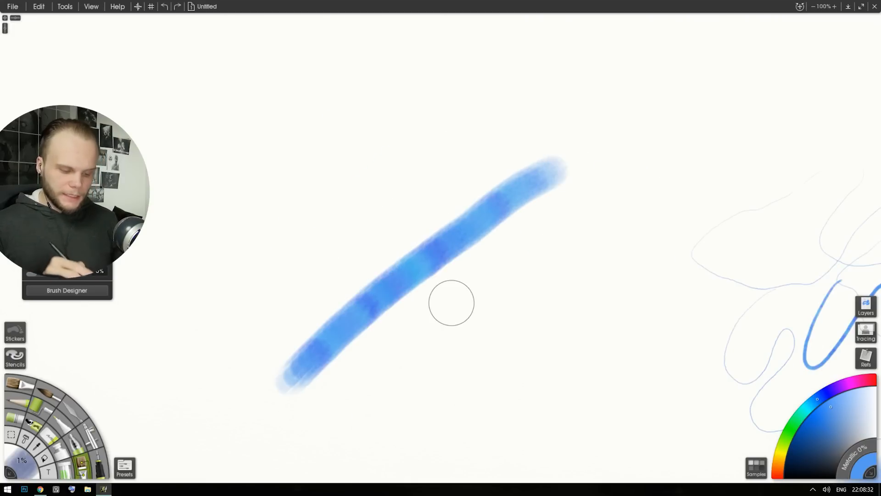
# Undo the diagonal test stroke and reconfirm the brush settings in Brush Designer
pyautogui.press('Ctrl+z')
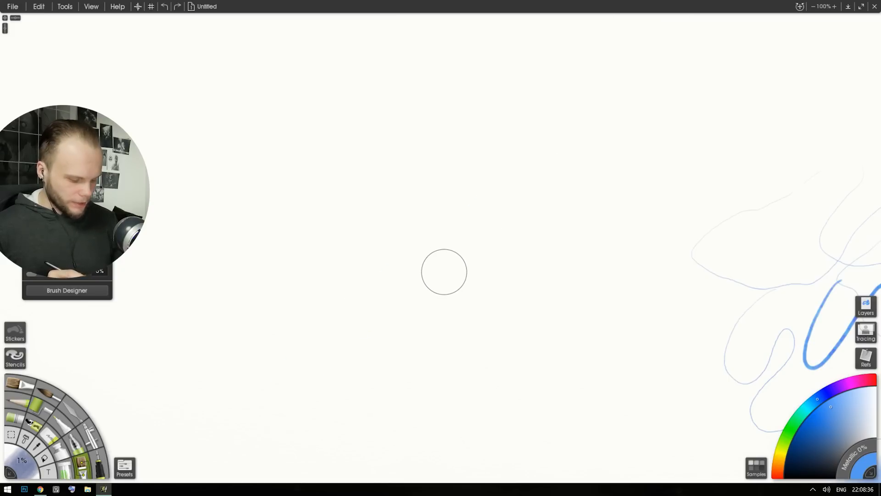
pyautogui.click(66, 291)
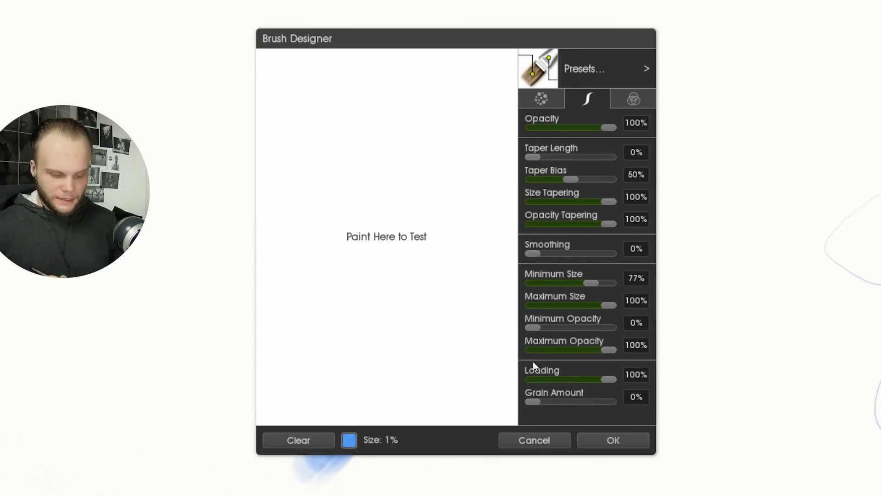
pyautogui.click(613, 441)
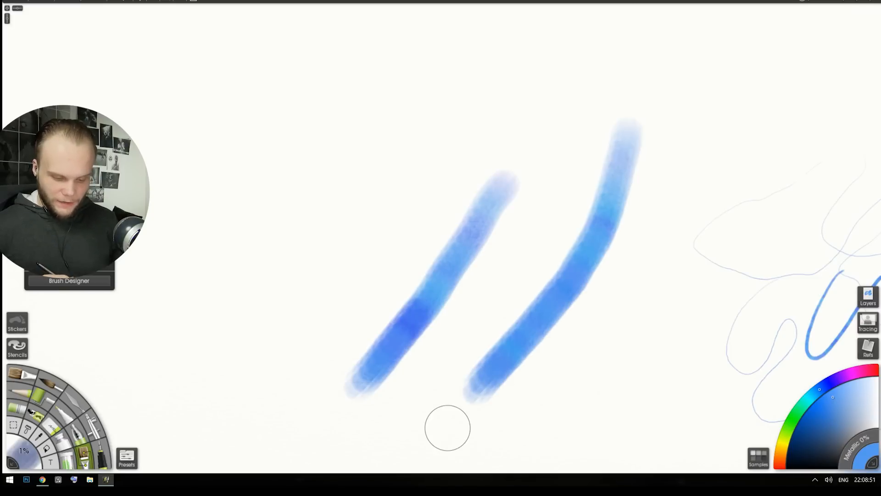
# Paint thick diagonal blue strokes and go over the large blue area
pyautogui.moveTo(554, 390); pyautogui.dragTo(691, 113)
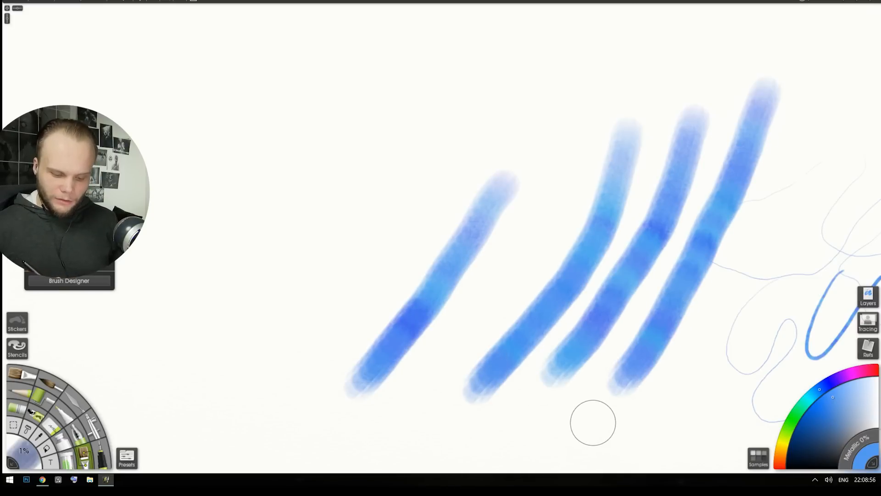
pyautogui.moveTo(536, 143)
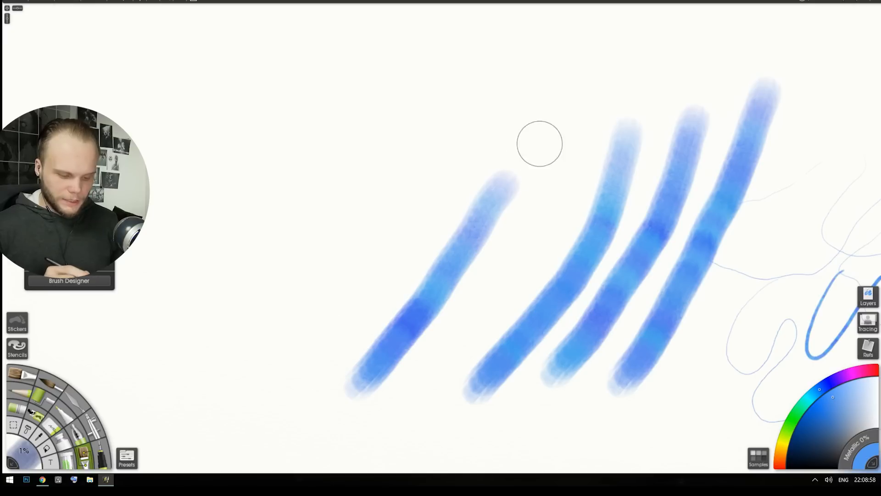
pyautogui.moveTo(590, 172)
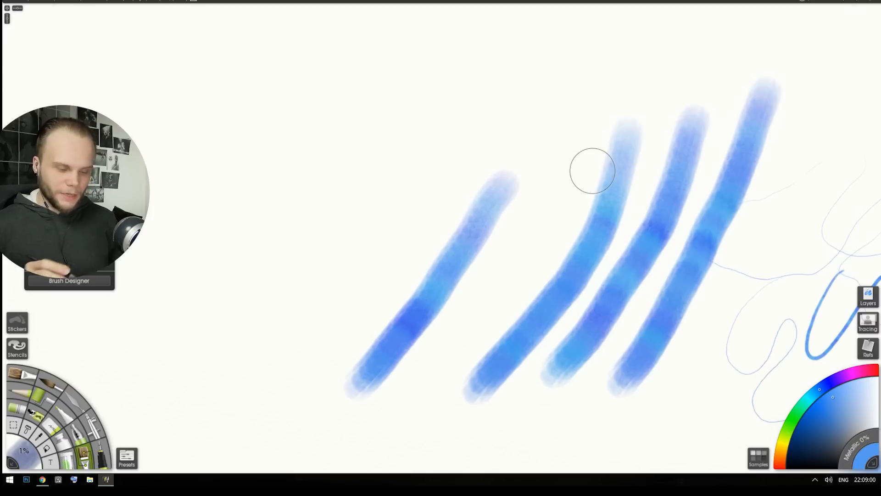
pyautogui.moveTo(439, 101); pyautogui.dragTo(489, 186)
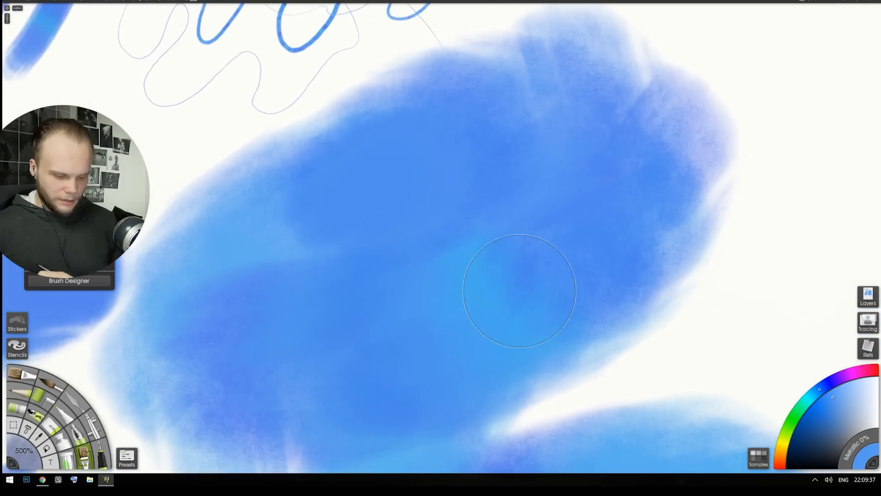
pyautogui.moveTo(520, 290); pyautogui.dragTo(188, 363)
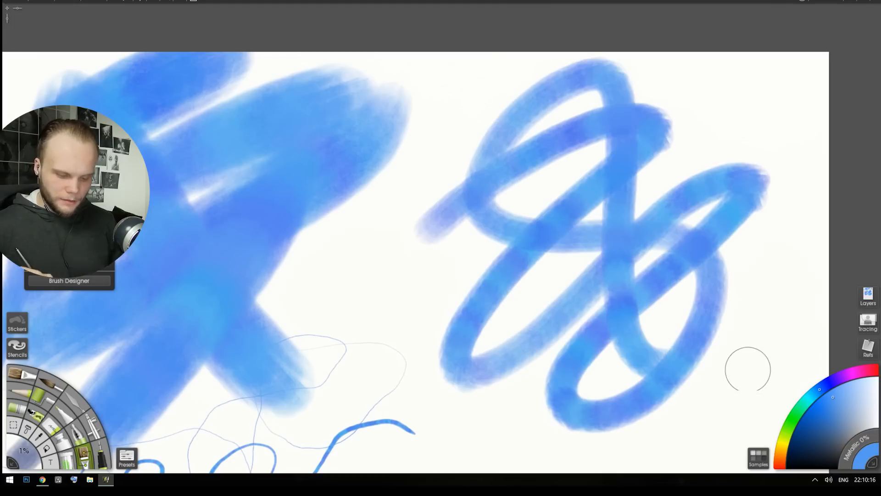
# Reset the brush's Minimum Size on the Stroke tab to 0% and keep the change
pyautogui.click(69, 281)
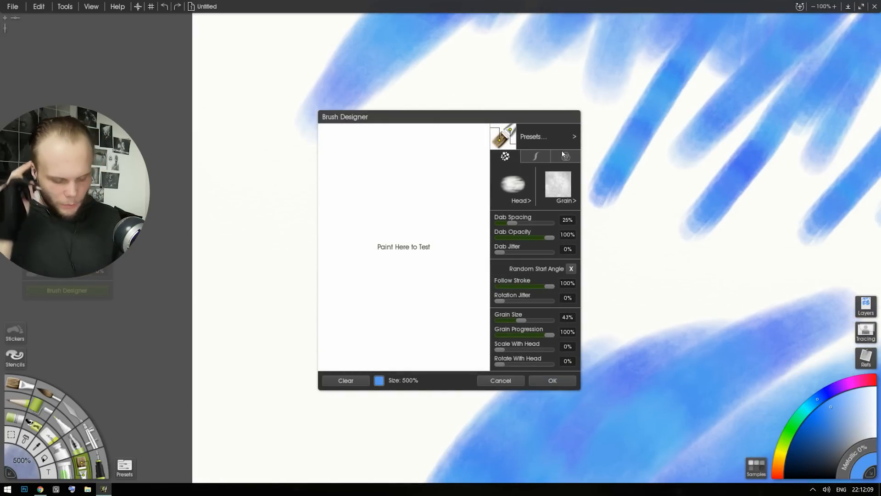
pyautogui.click(535, 156)
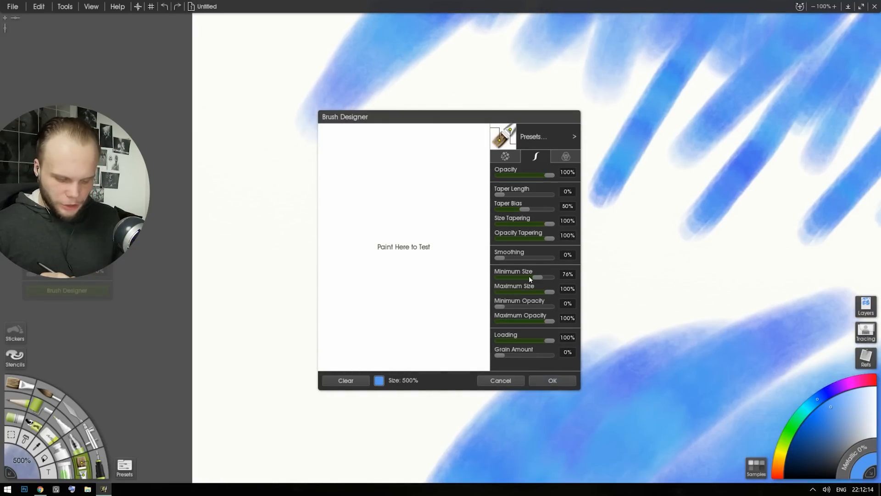
pyautogui.moveTo(537, 276); pyautogui.dragTo(501, 276)
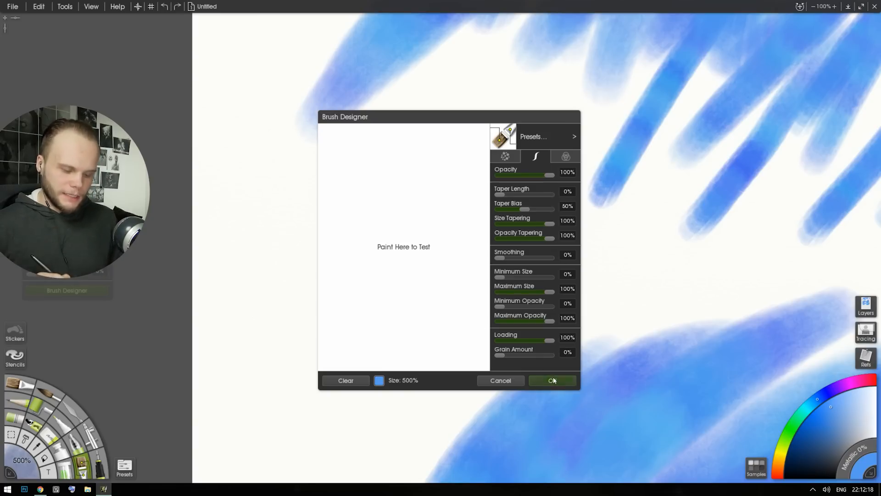
pyautogui.click(552, 381)
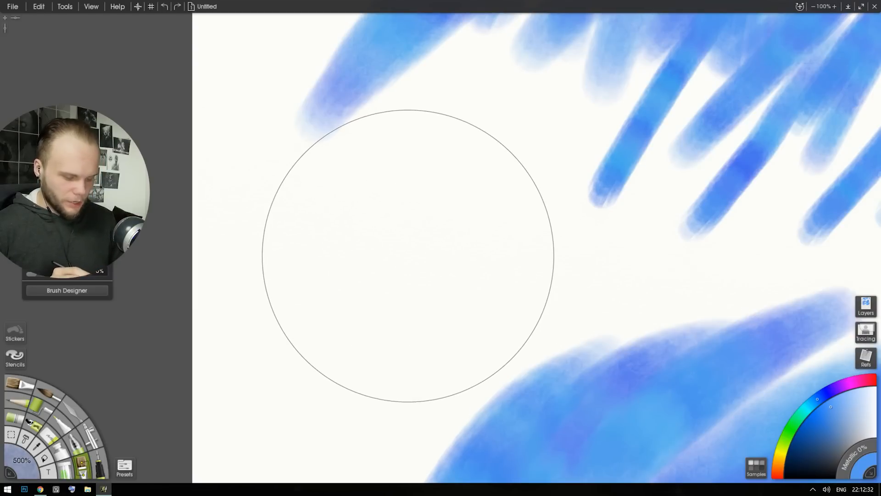
# Paint two long tapered diagonal blue strokes side by side
pyautogui.moveTo(320, 305); pyautogui.dragTo(442, 183)
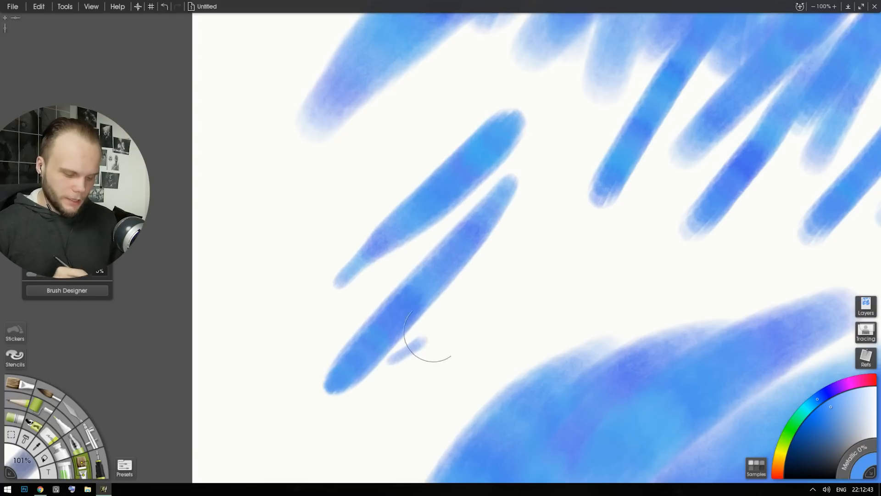
pyautogui.moveTo(421, 338); pyautogui.dragTo(253, 421)
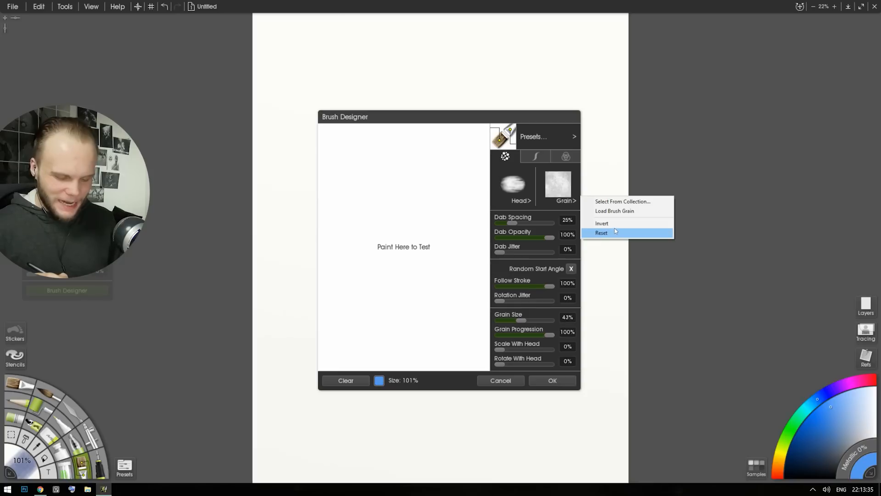
pyautogui.moveTo(631, 211)
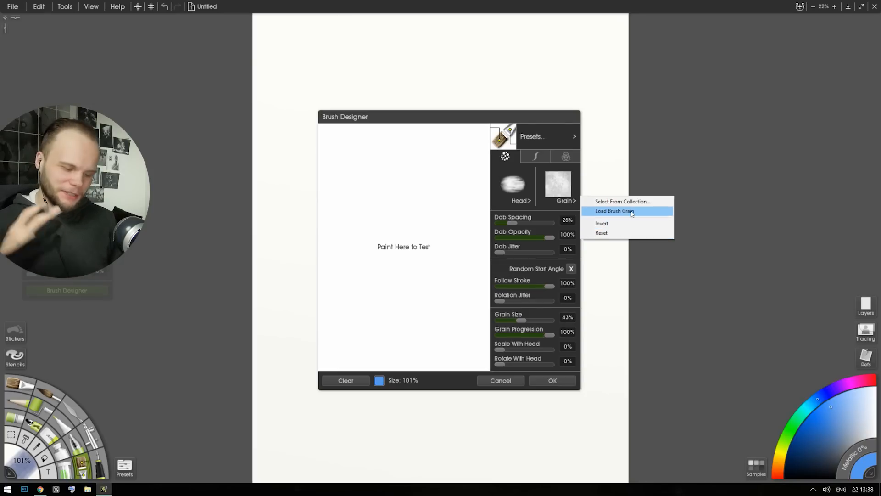
# View the brush's Stroke tab settings and close Brush Designer
pyautogui.click(535, 156)
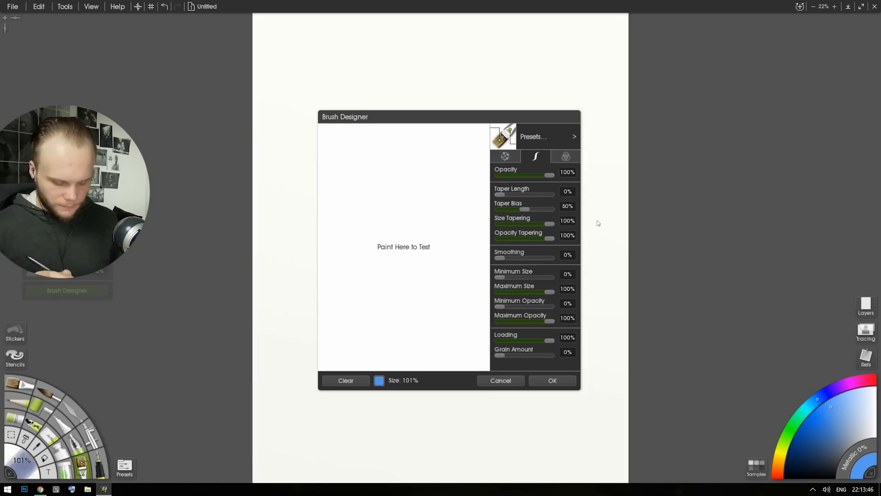
pyautogui.click(553, 380)
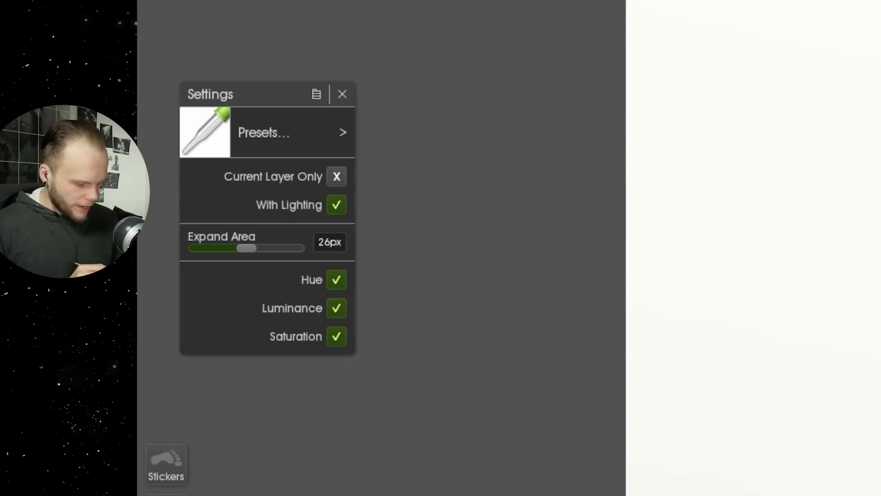
# Lower the fill tool's Expand Area to 12px and flood the canvas pale blue
pyautogui.moveTo(245, 248); pyautogui.dragTo(211, 248)
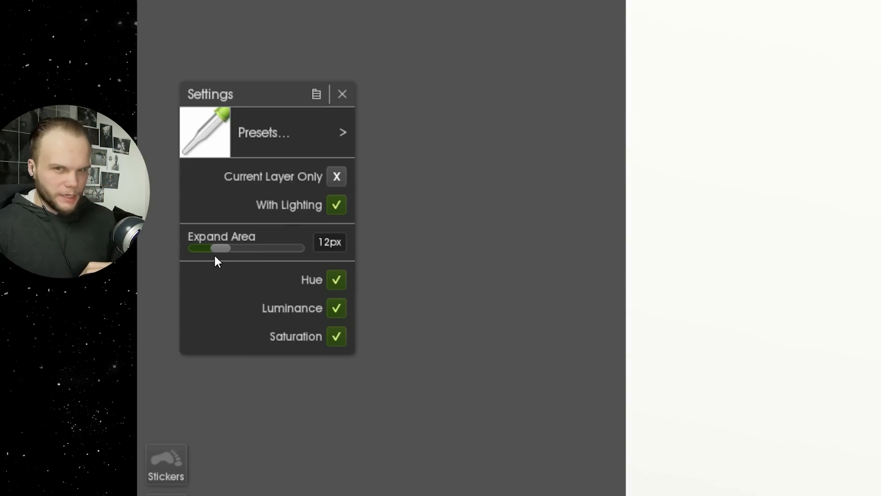
pyautogui.click(343, 93)
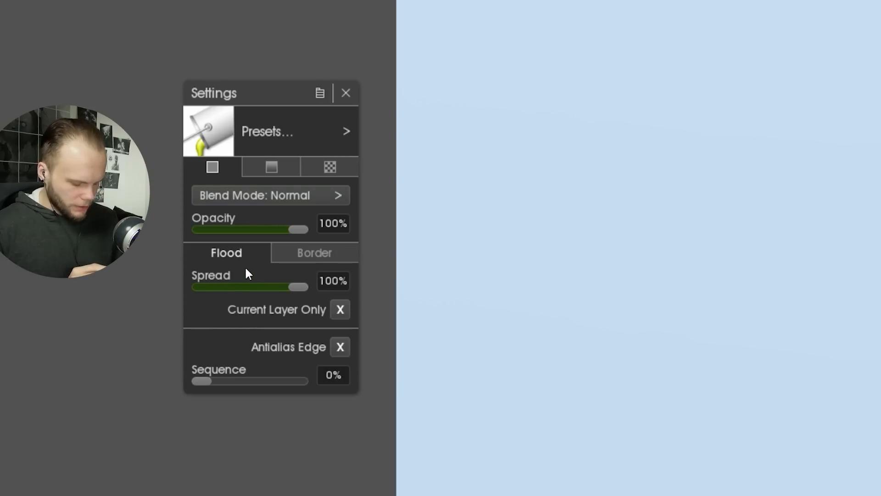
# Lower the fill spread and choose a border colour for filling the practice circles
pyautogui.click(314, 253)
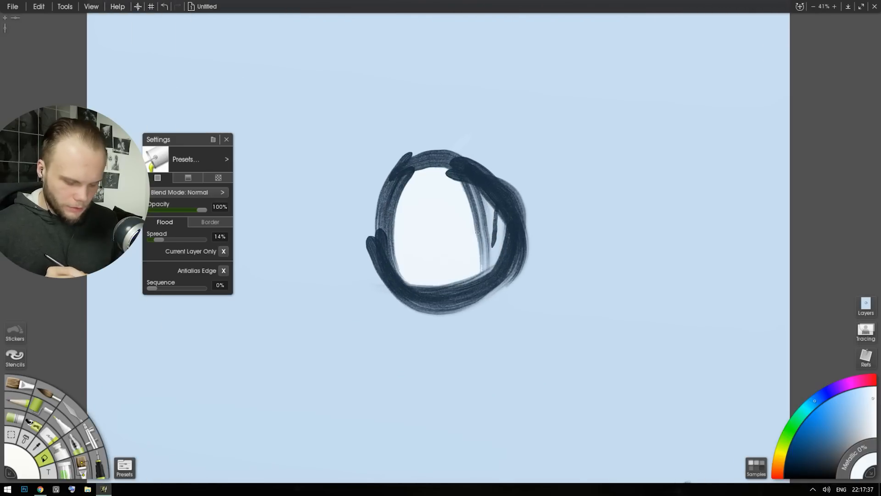
pyautogui.click(223, 270)
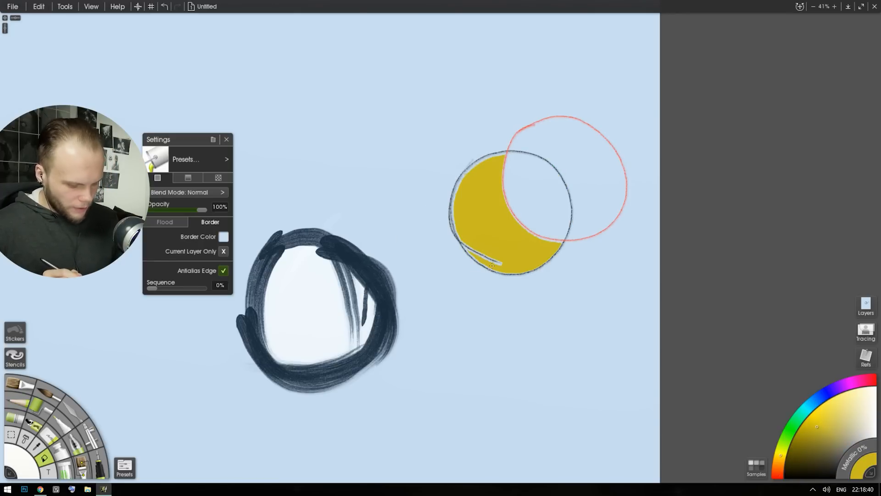
pyautogui.click(227, 237)
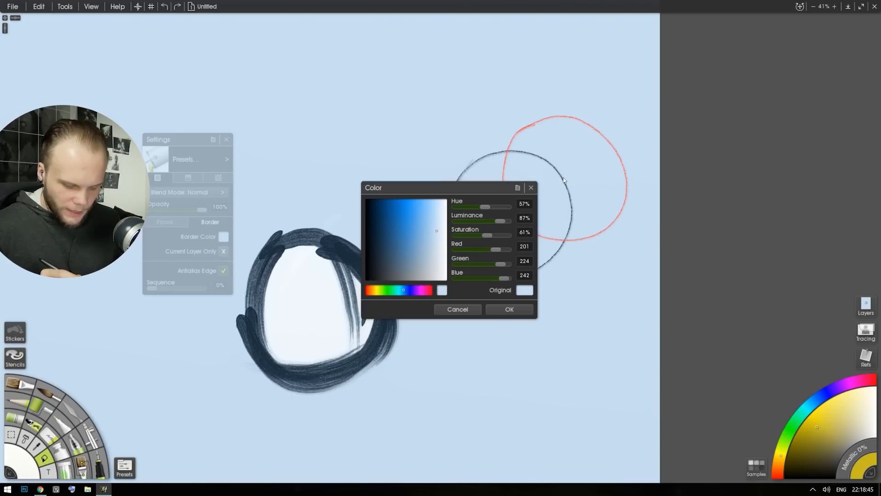
pyautogui.click(458, 310)
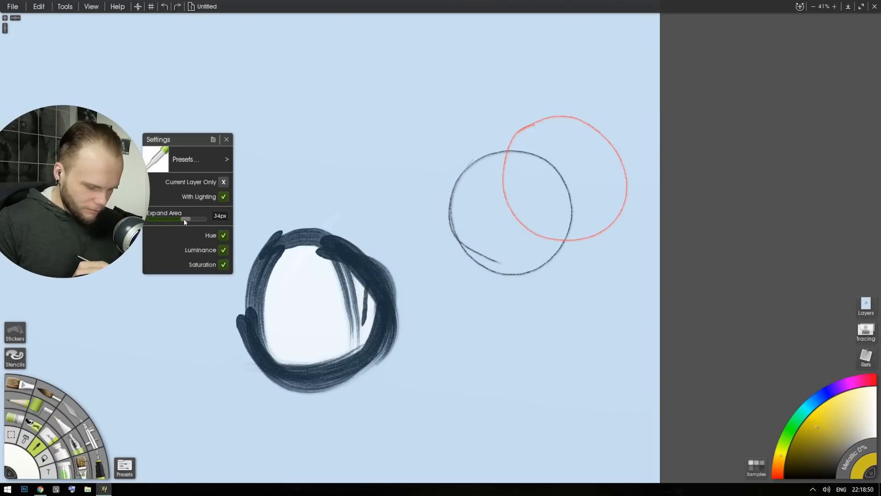
# Adjust how far the fill expands, then set the paint colour to neutral grey
pyautogui.moveTo(186, 219); pyautogui.dragTo(154, 218)
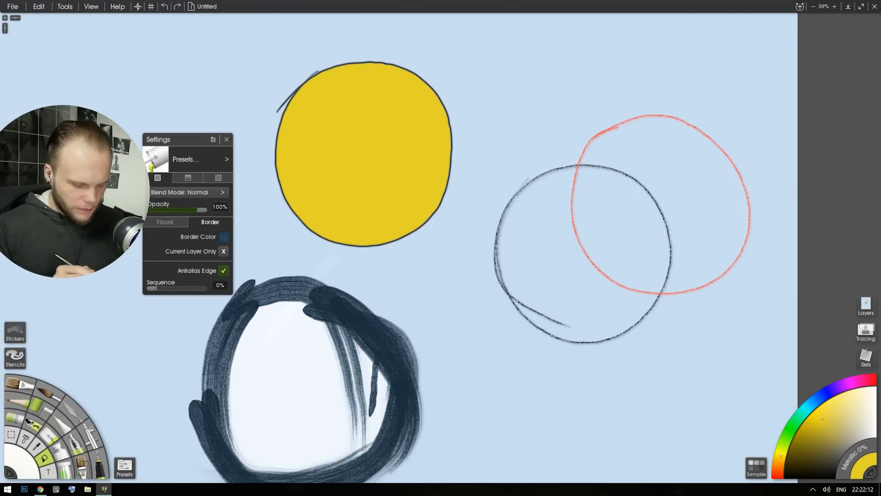
pyautogui.click(589, 276)
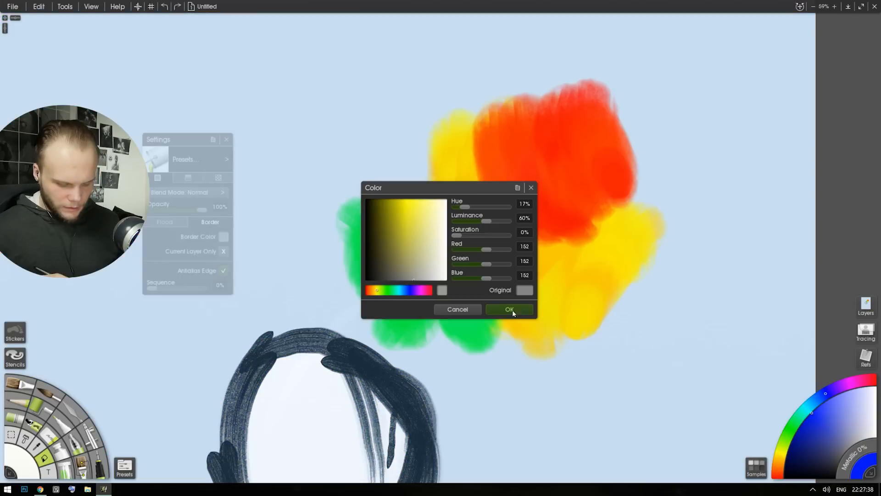
pyautogui.click(509, 310)
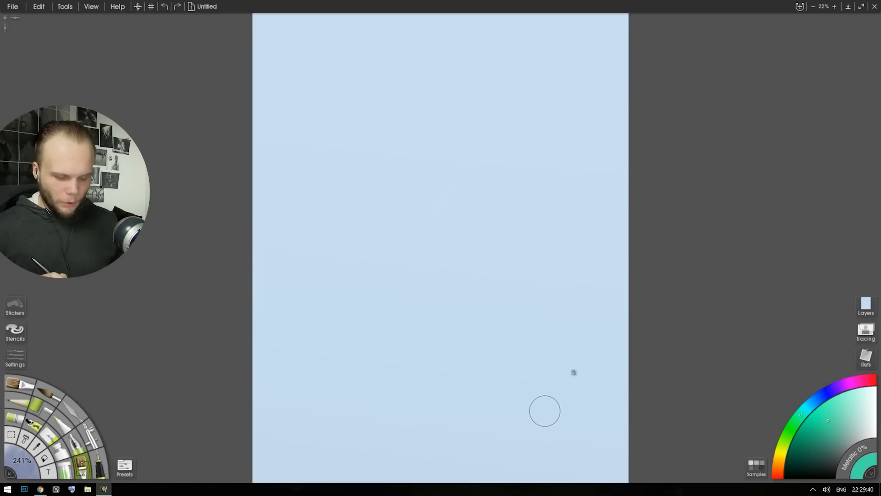
# Paint two dark diagonal test strokes across the blank tall pale blue canvas
pyautogui.moveTo(371, 338); pyautogui.dragTo(467, 225)
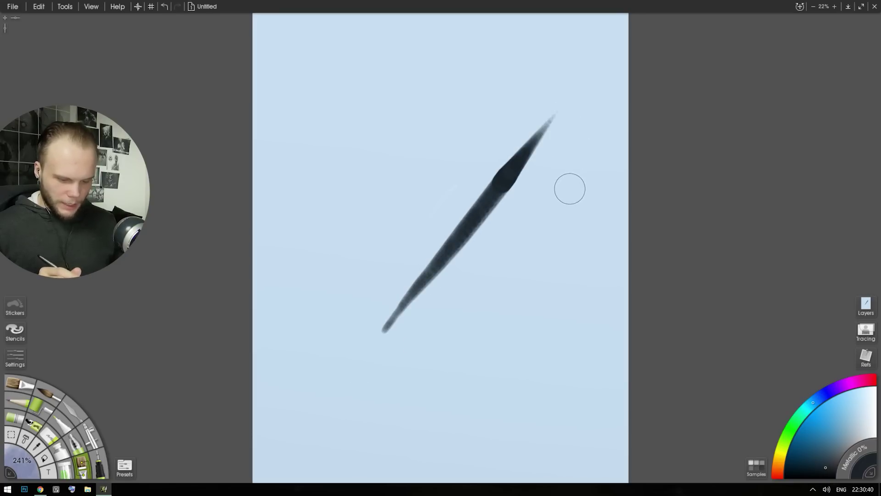
pyautogui.moveTo(590, 140); pyautogui.dragTo(410, 351)
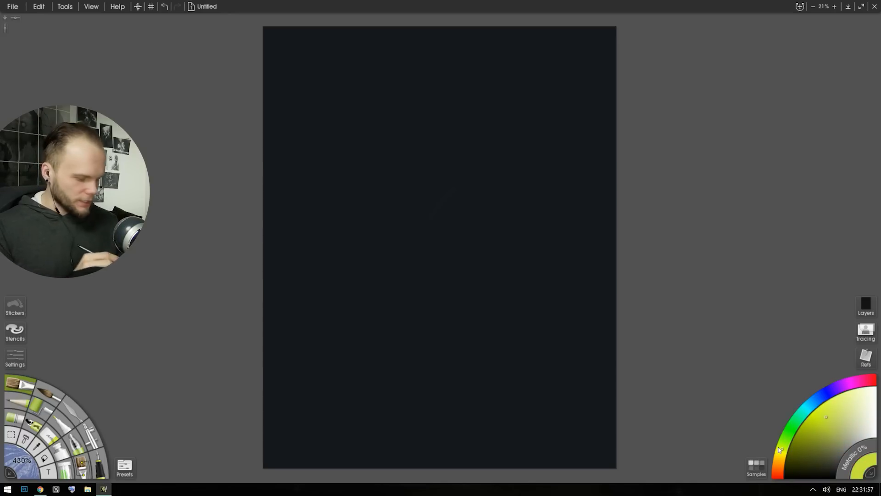
# Fill the canvas near-black, then block in the olive neck, shoulders and rounded head
pyautogui.click(16, 355)
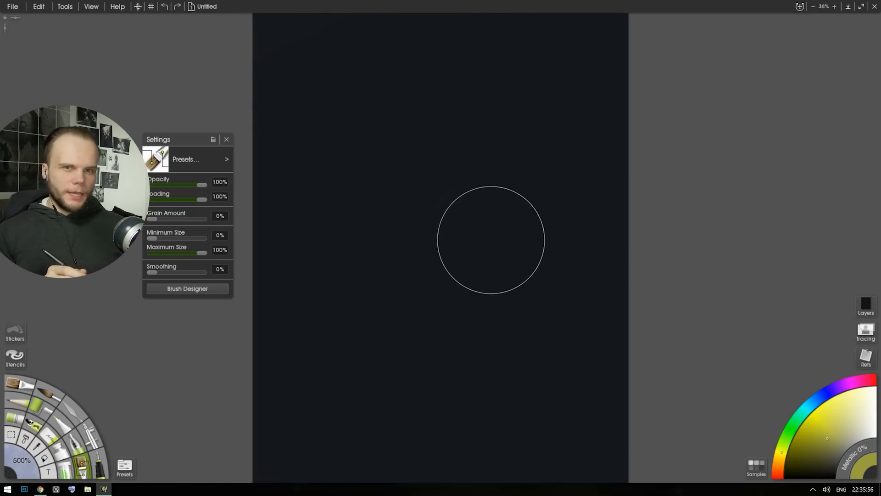
pyautogui.moveTo(487, 199)
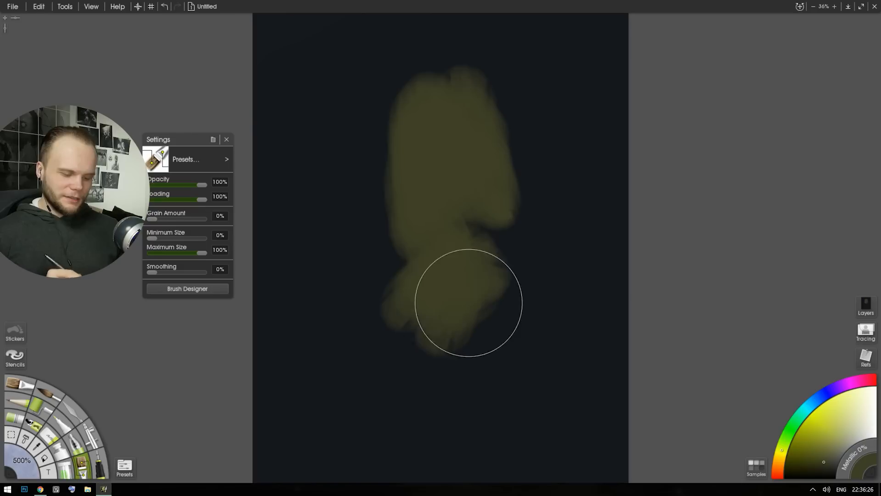
pyautogui.moveTo(466, 303); pyautogui.dragTo(318, 357)
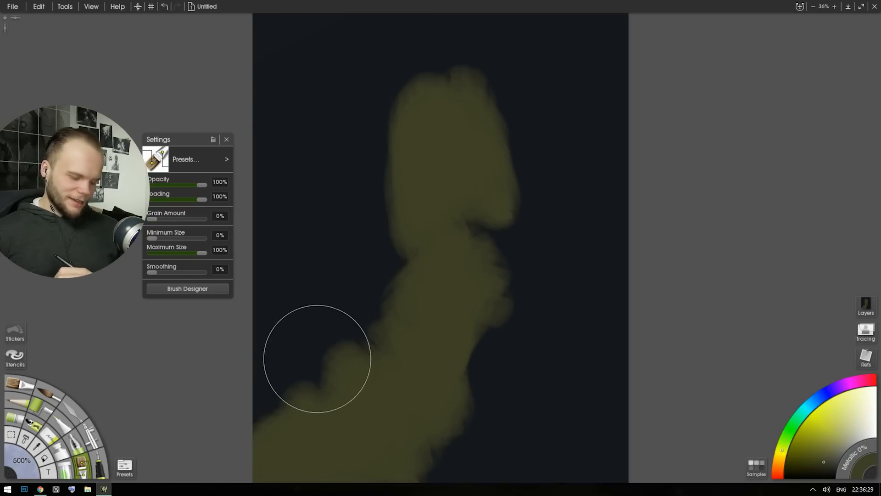
pyautogui.moveTo(318, 358); pyautogui.dragTo(553, 421)
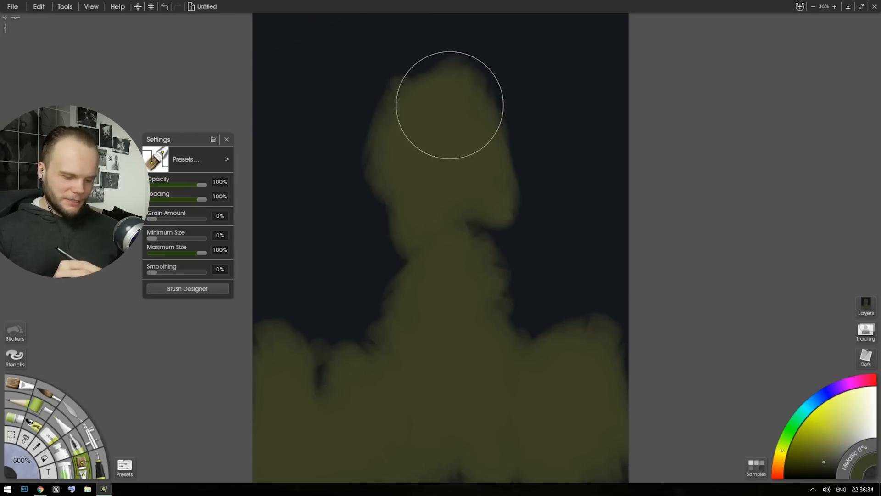
pyautogui.moveTo(450, 104); pyautogui.dragTo(522, 332)
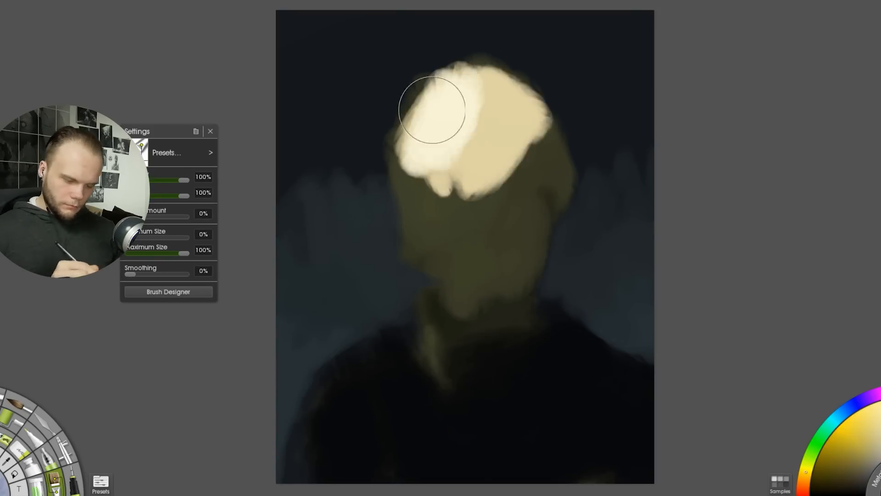
# Paint pale highlights on the head top, forehead, ear, cheeks and around the eyes
pyautogui.moveTo(433, 112); pyautogui.dragTo(568, 177)
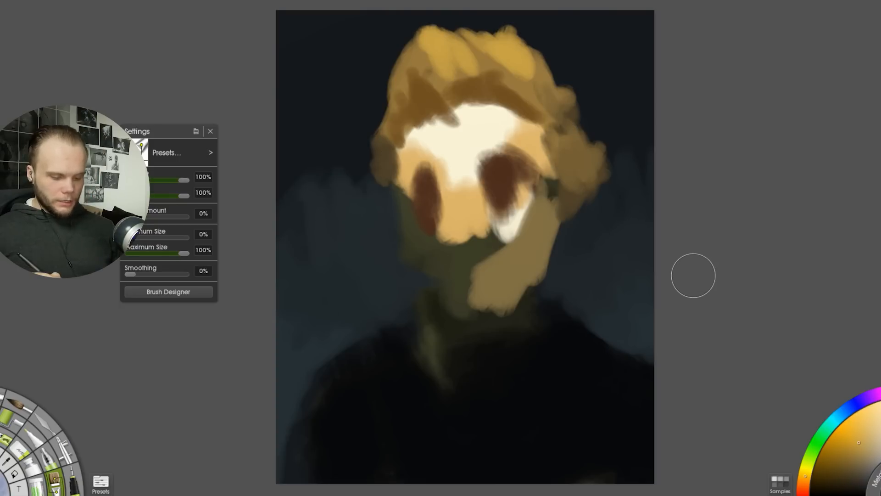
pyautogui.moveTo(693, 275); pyautogui.dragTo(534, 180)
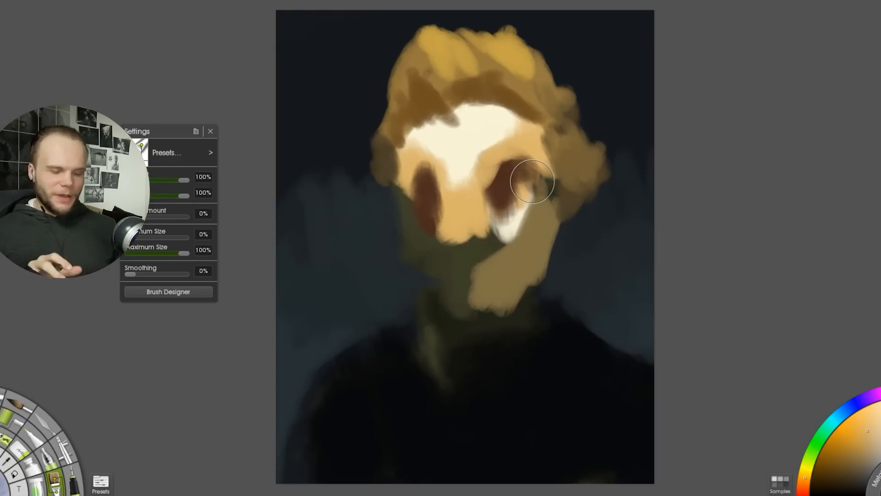
pyautogui.moveTo(531, 180); pyautogui.dragTo(506, 222)
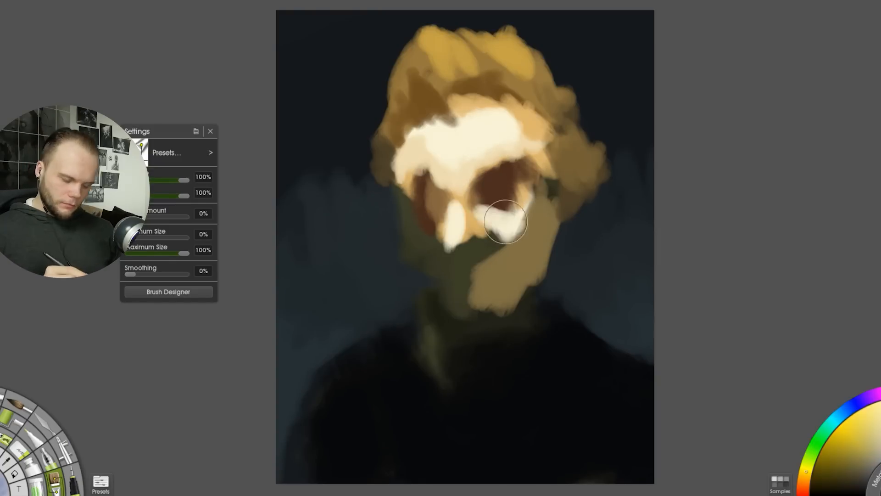
pyautogui.moveTo(506, 222); pyautogui.dragTo(424, 177)
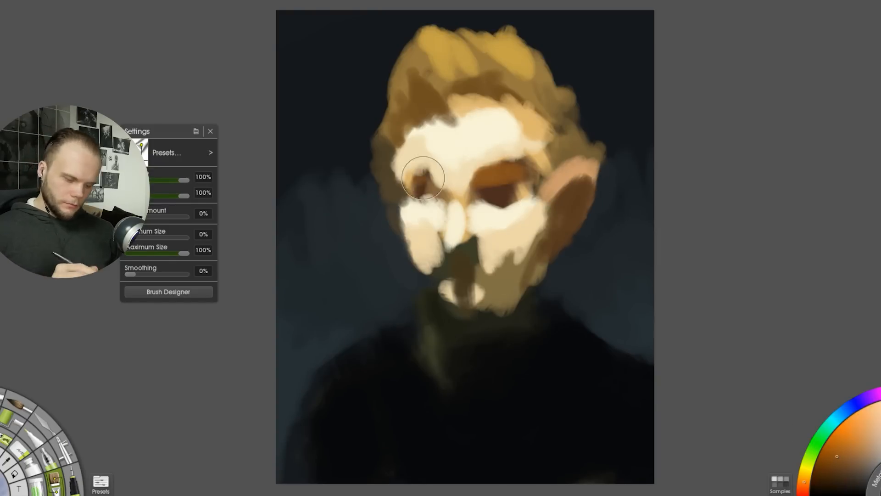
pyautogui.moveTo(428, 177); pyautogui.dragTo(483, 121)
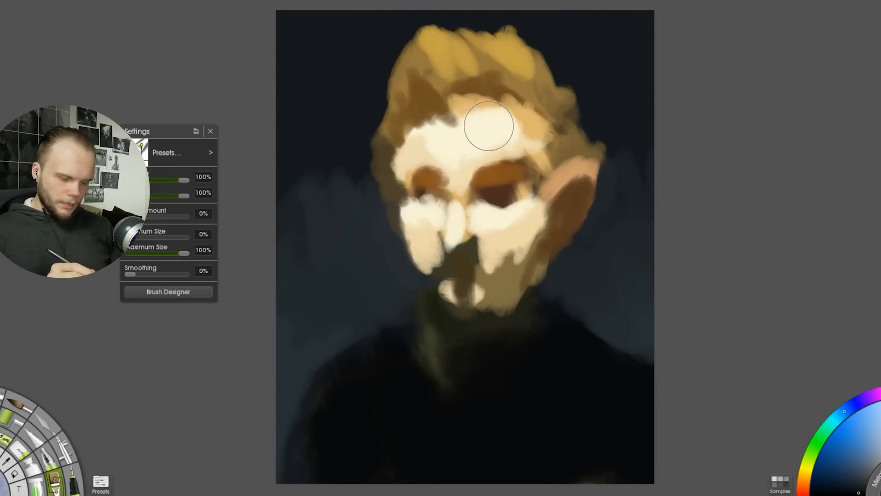
pyautogui.click(167, 292)
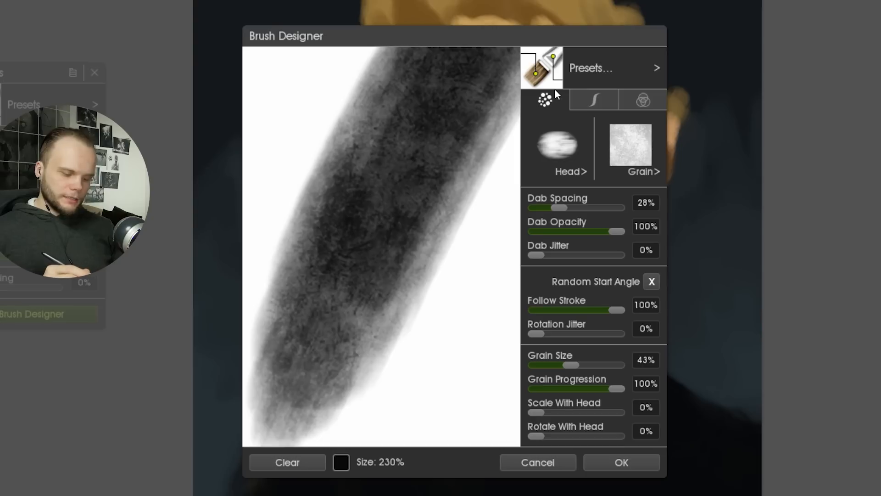
# Clear the Brush Designer preview and draw a small circle to test dab rotation
pyautogui.click(287, 463)
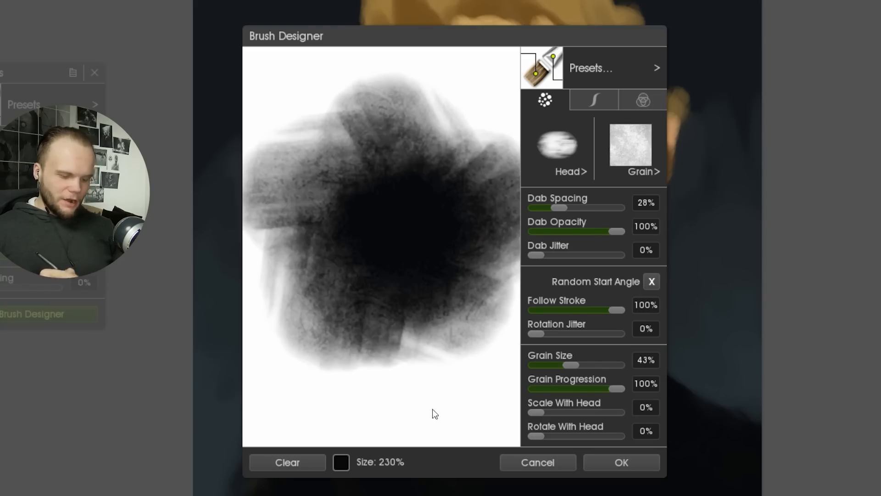
pyautogui.moveTo(435, 414); pyautogui.dragTo(364, 263)
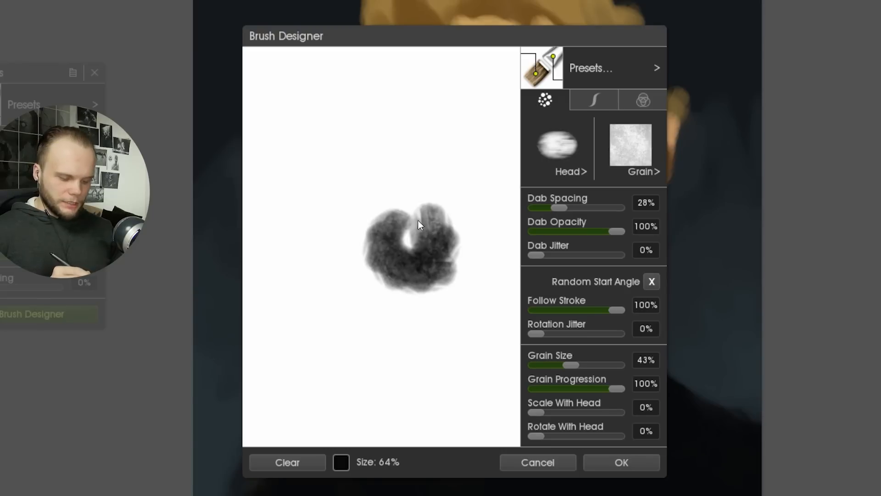
pyautogui.click(288, 462)
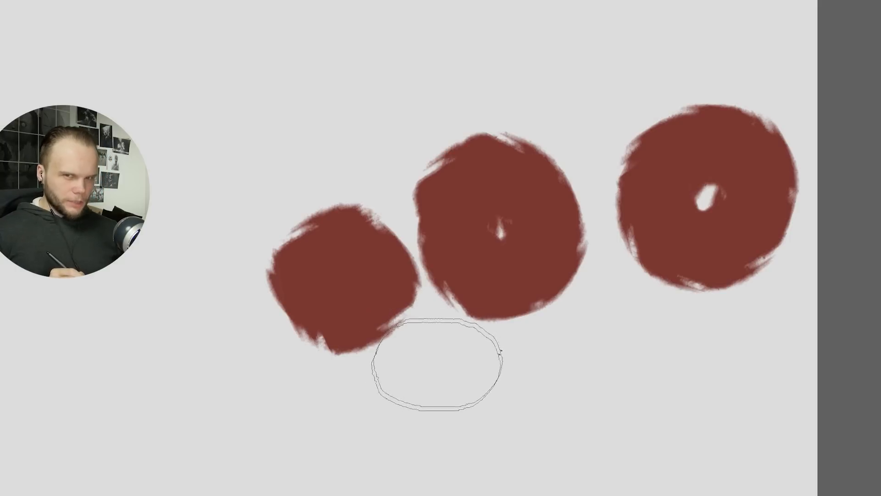
# Switch to Photoshop to show the three dark red comparison circles
pyautogui.click(32, 313)
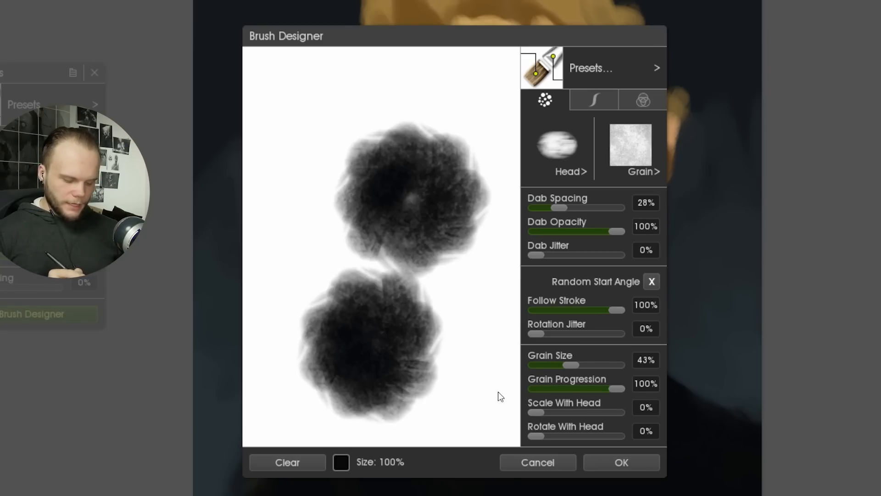
pyautogui.moveTo(389, 300)
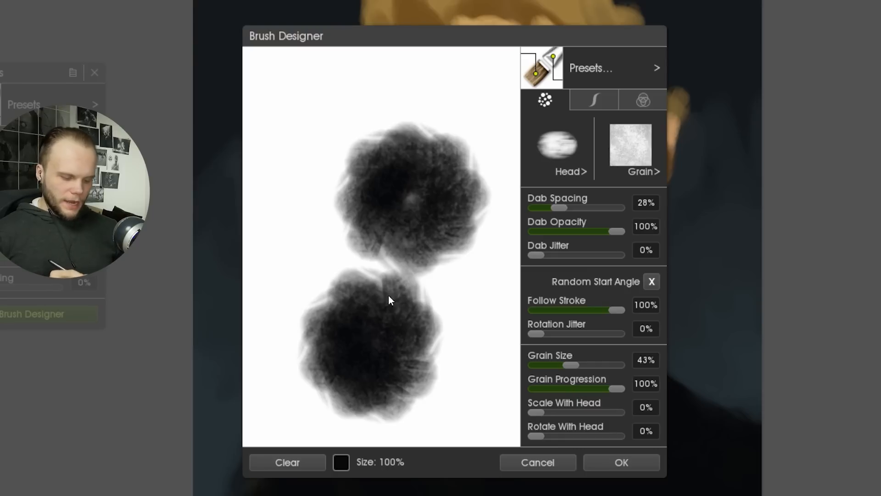
pyautogui.moveTo(378, 292)
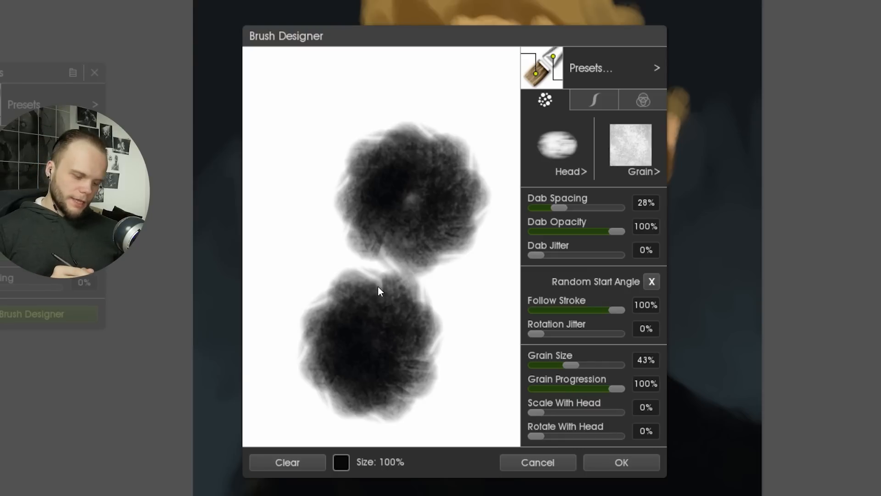
pyautogui.moveTo(305, 330)
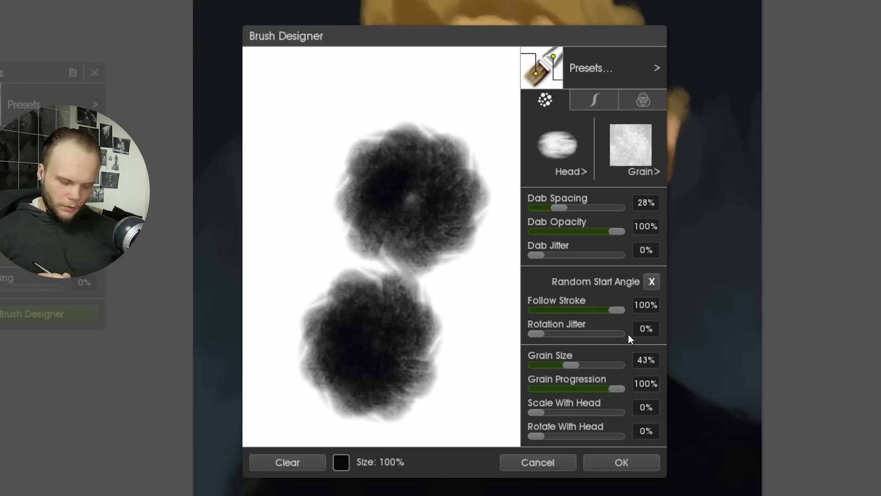
pyautogui.moveTo(615, 368)
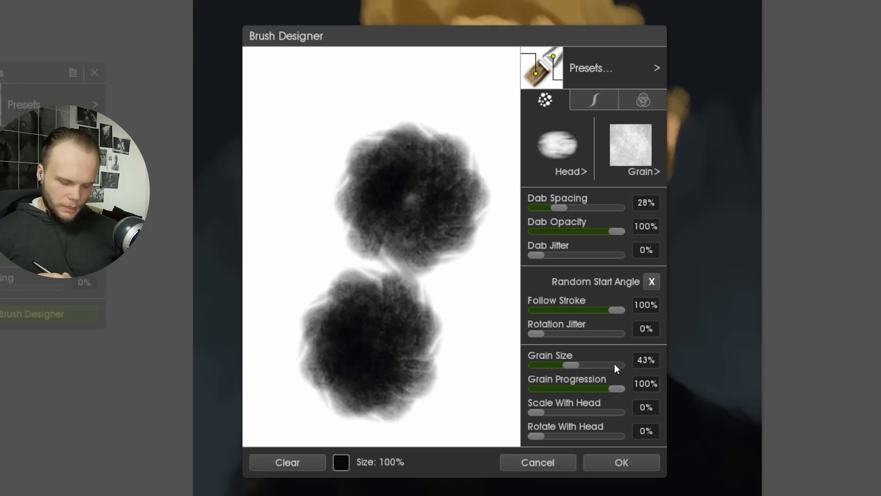
# Clear the Brush Designer preview for the star-artefact test circles
pyautogui.click(287, 475)
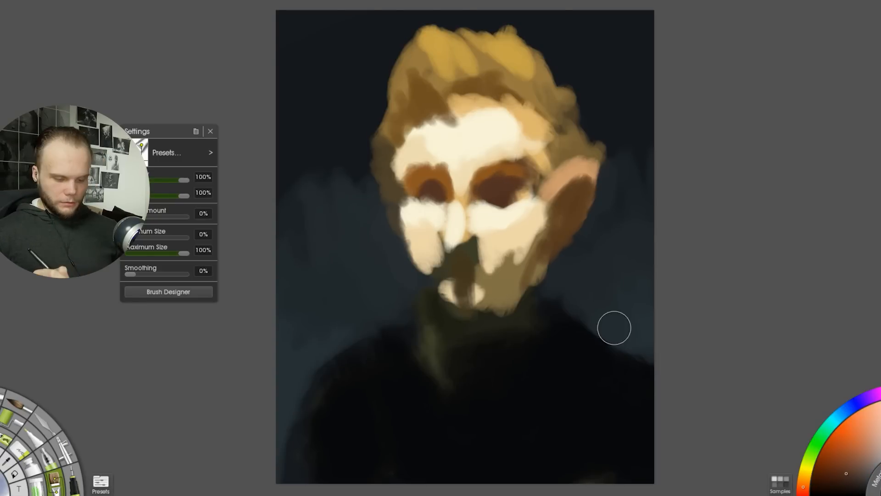
pyautogui.moveTo(741, 295)
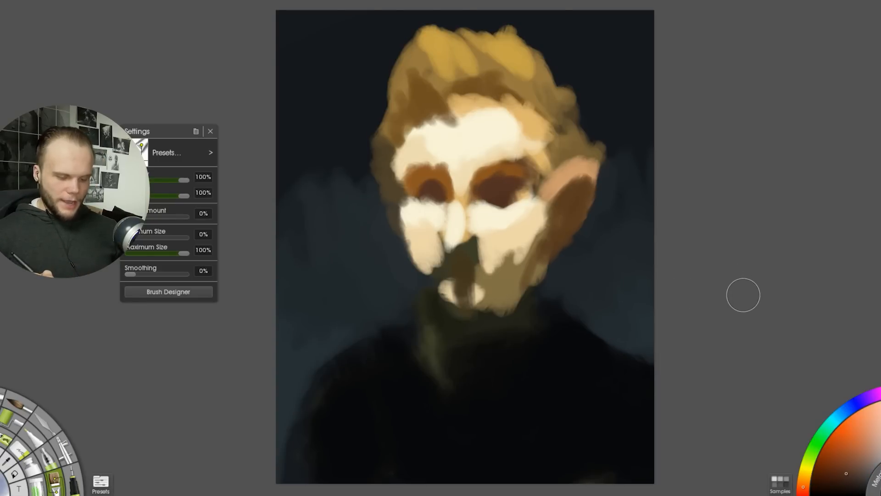
# Paint a cream stroke under the portrait's chin
pyautogui.moveTo(744, 295); pyautogui.dragTo(468, 316)
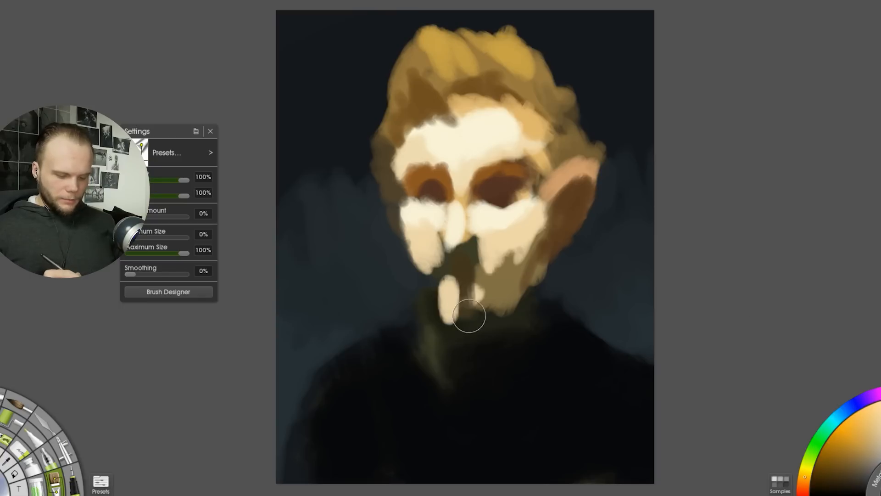